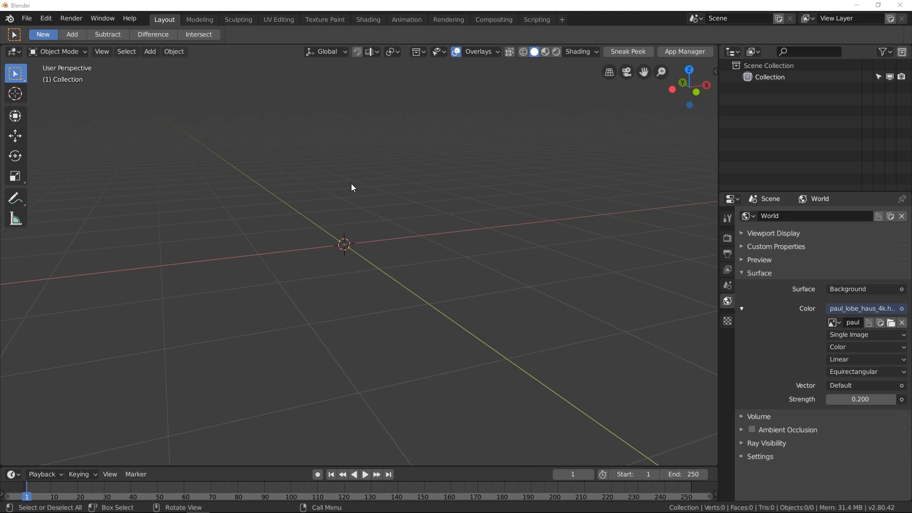
mouse_move(351, 187)
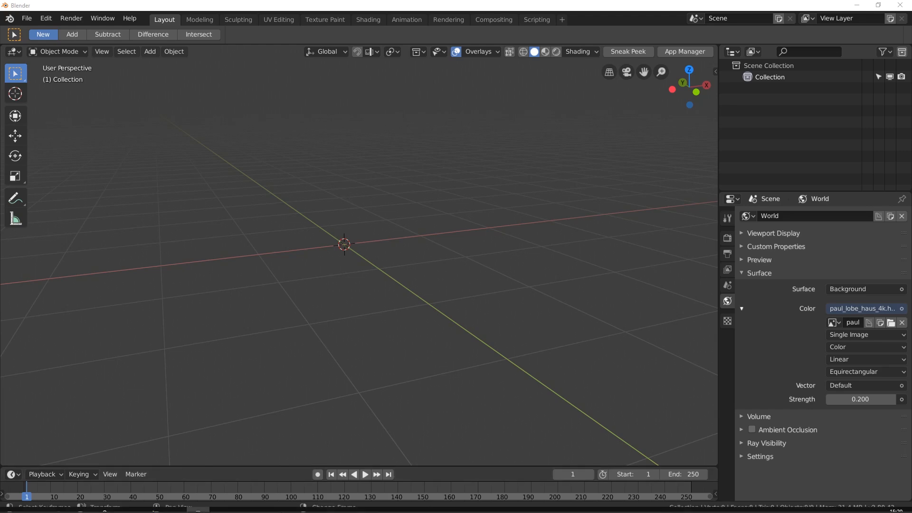
- Switch to Firefox and show the Wikipedia Subsurface scattering article
click(152, 503)
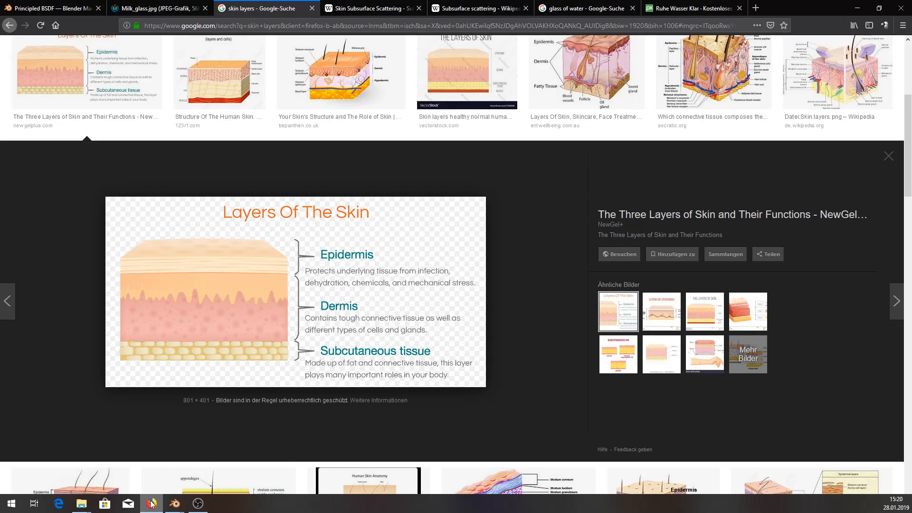
click(477, 8)
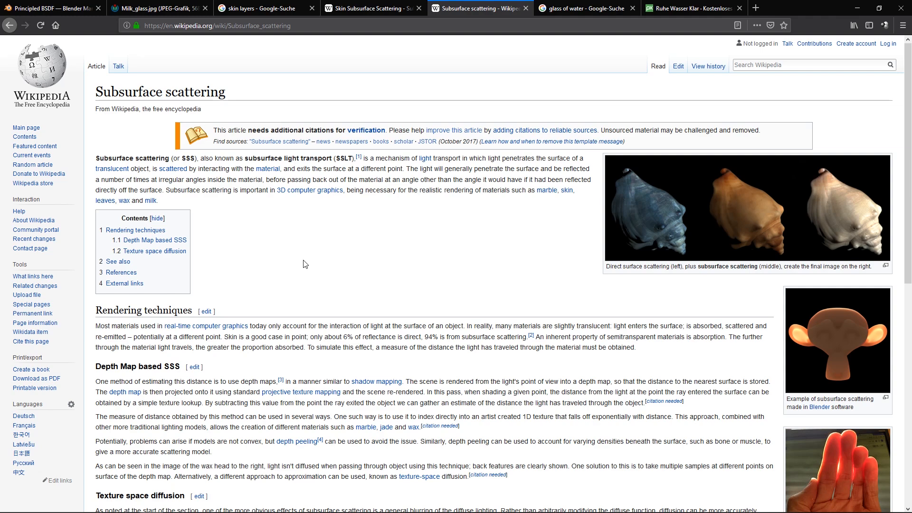
mouse_move(692, 8)
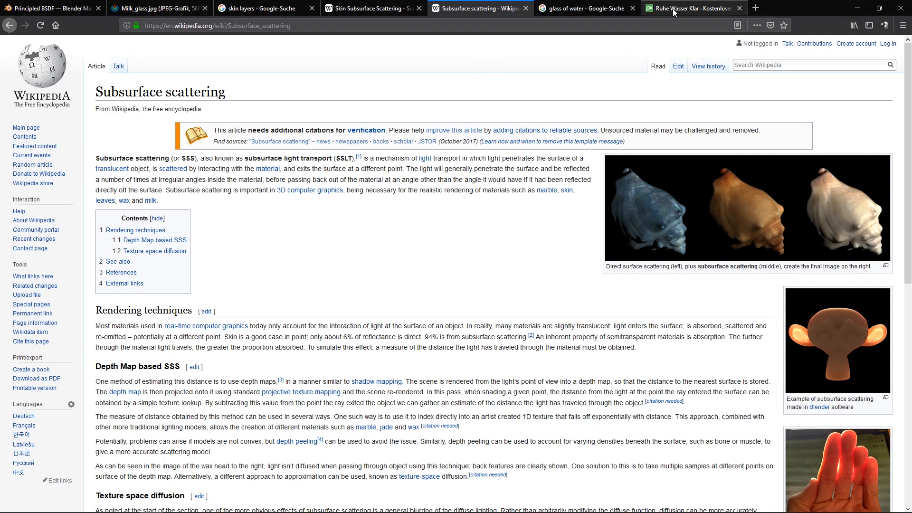
- Show the Pixabay 'Ruhe Wasser Klar' glass of water reference photo
click(686, 8)
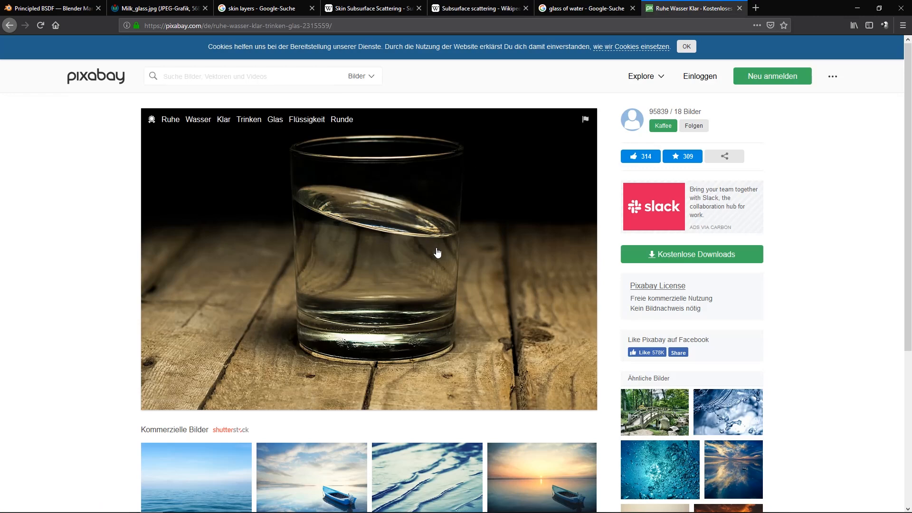
mouse_move(339, 271)
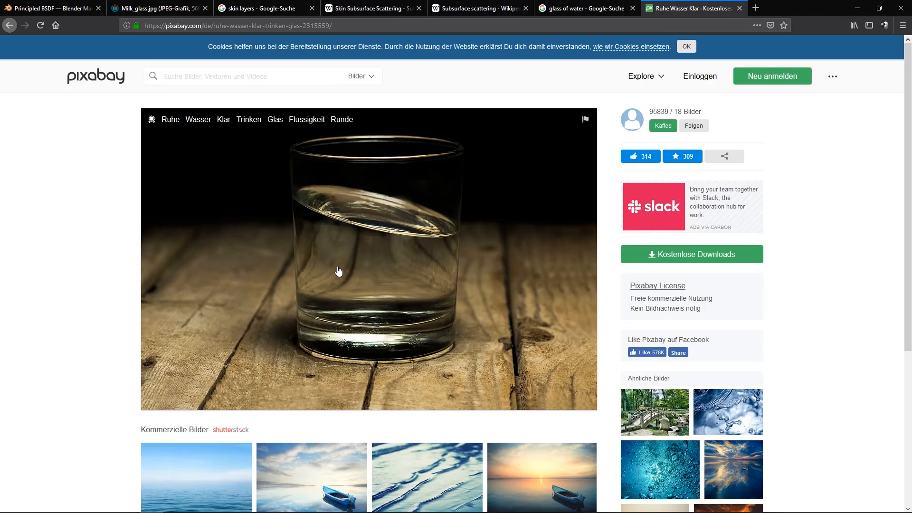
mouse_move(490, 181)
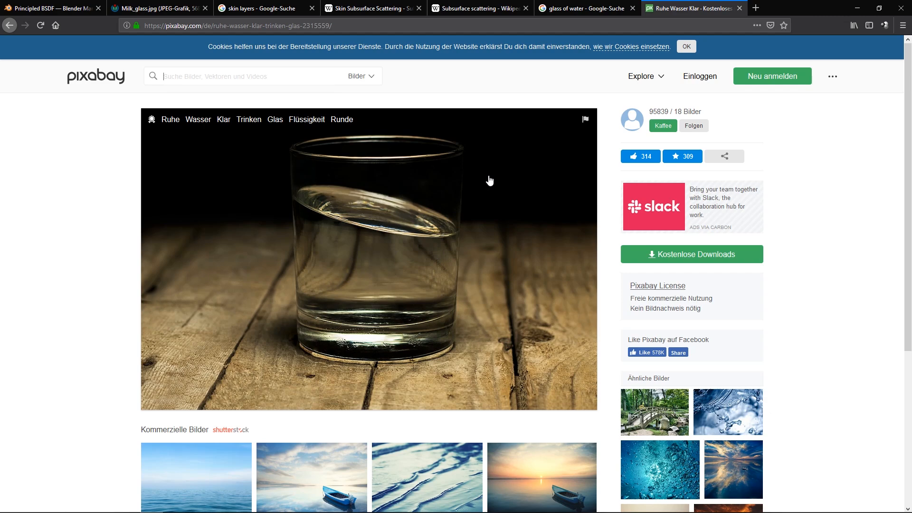
mouse_move(265, 304)
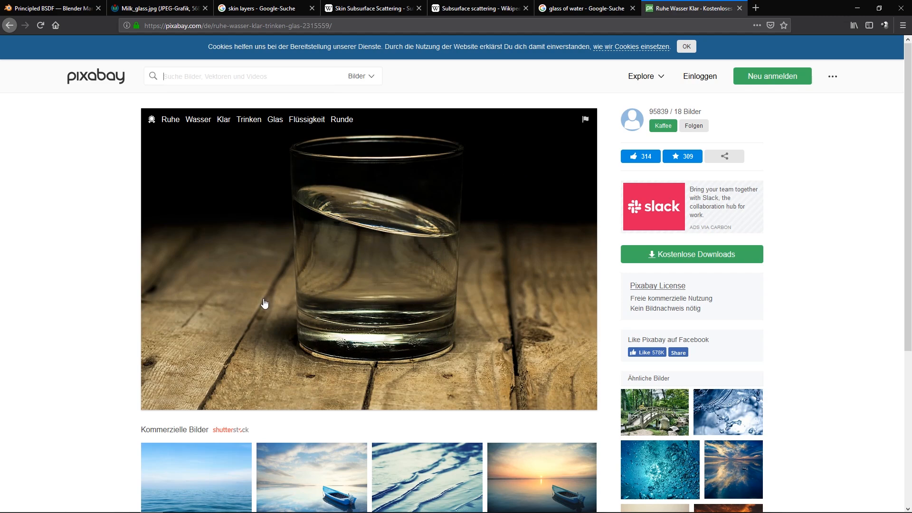
mouse_move(371, 254)
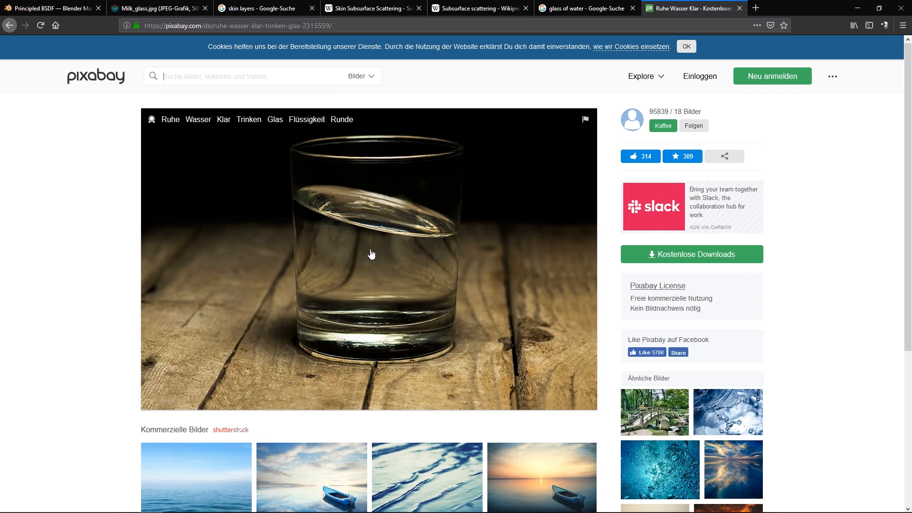
mouse_move(372, 260)
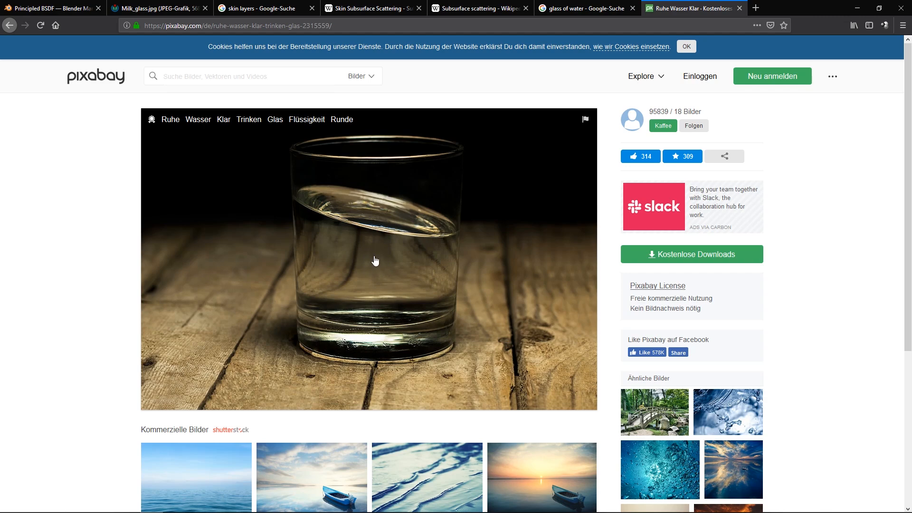
mouse_move(388, 258)
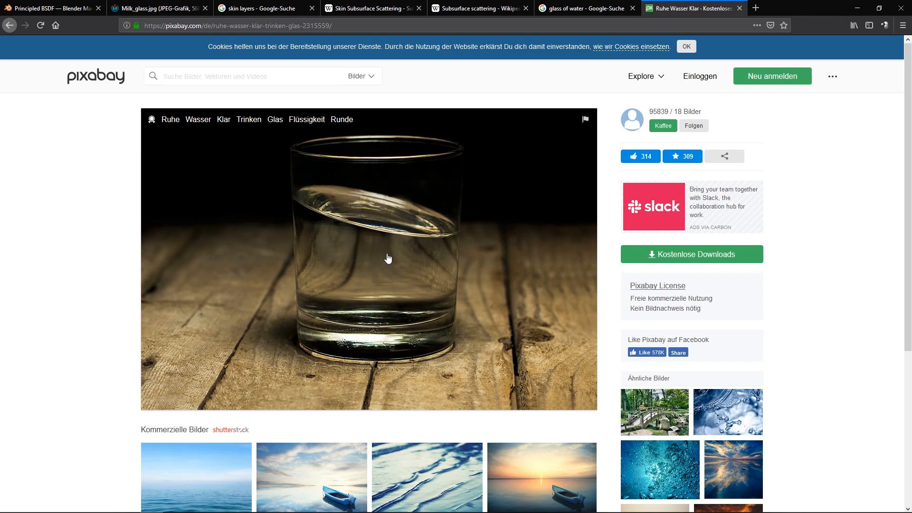
mouse_move(391, 271)
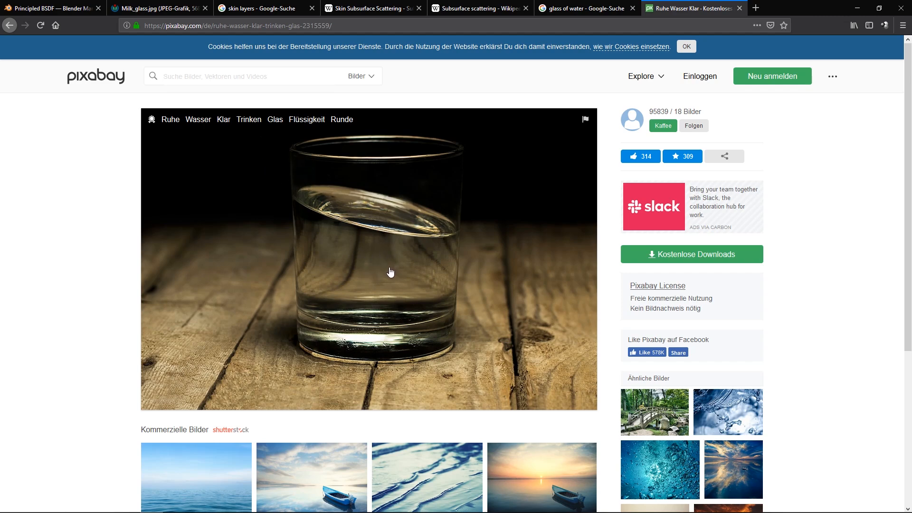
mouse_move(353, 259)
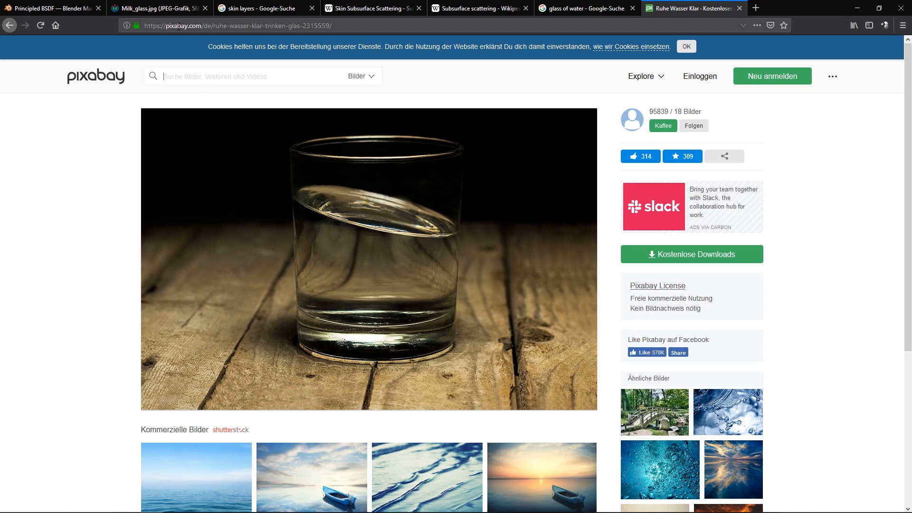
- Show the Wikimedia Milk_glass.jpg photo of a glass of milk
click(158, 8)
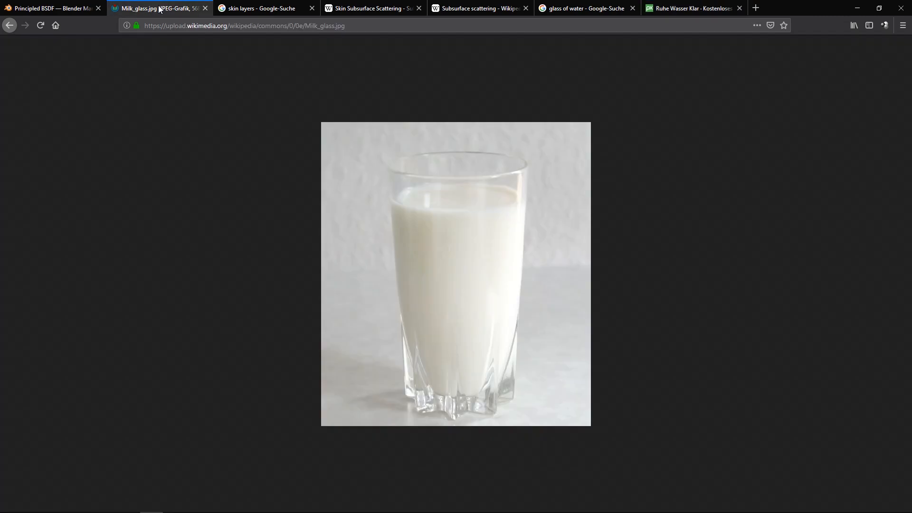
mouse_move(469, 265)
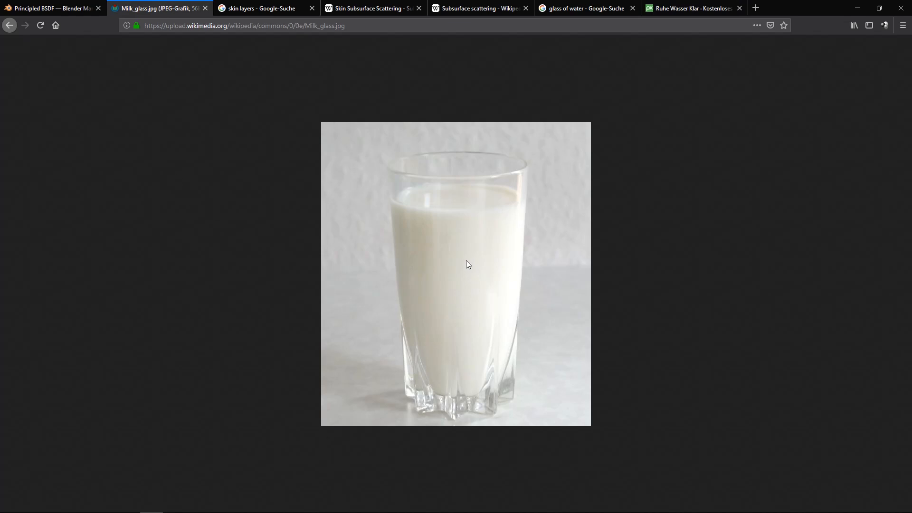
mouse_move(429, 241)
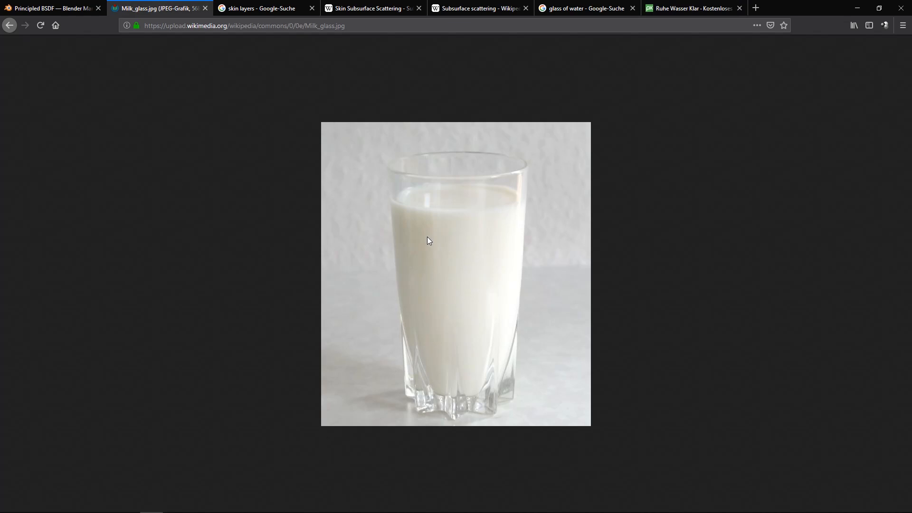
mouse_move(477, 246)
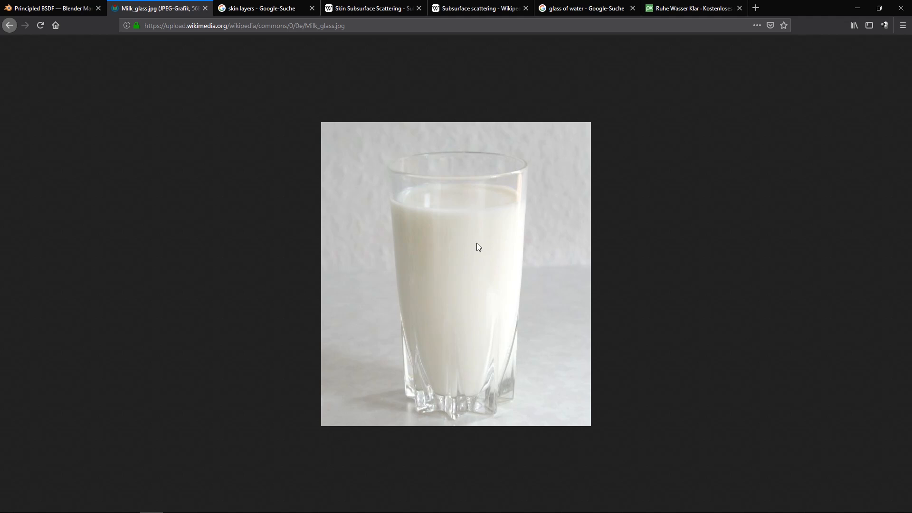
mouse_move(474, 245)
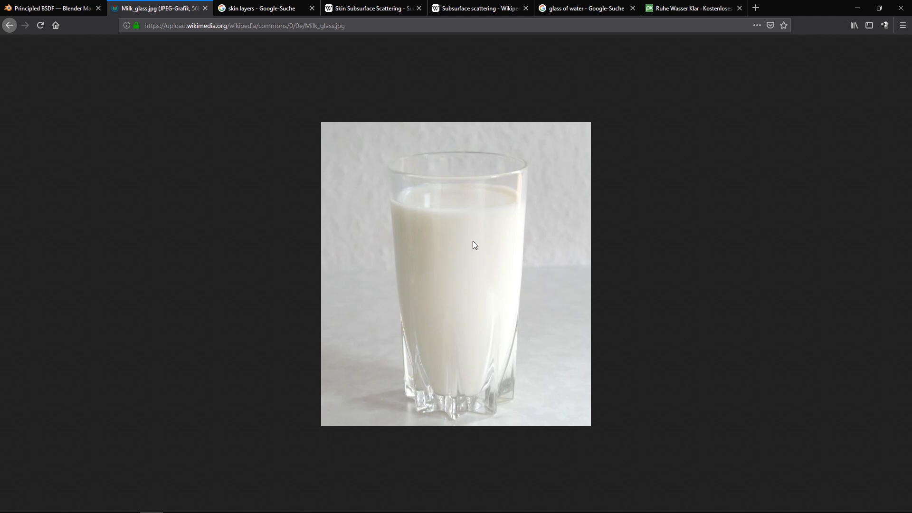
mouse_move(418, 209)
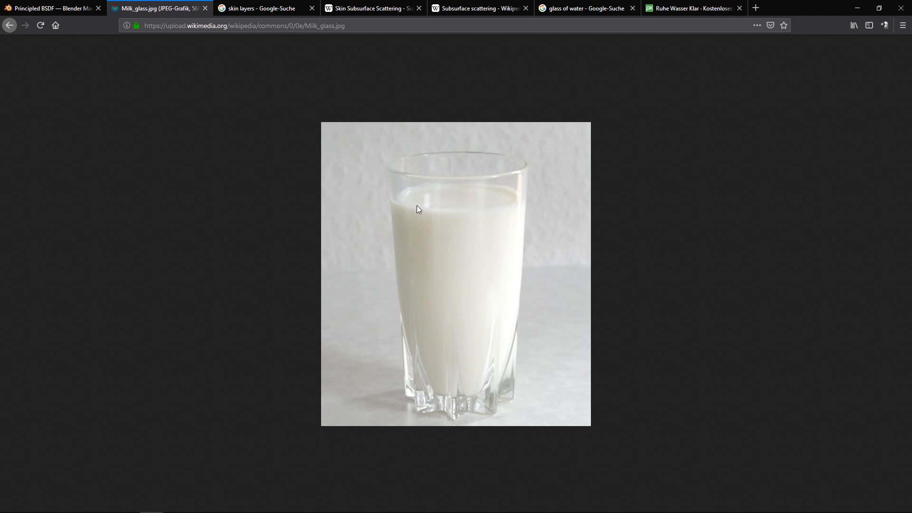
mouse_move(415, 251)
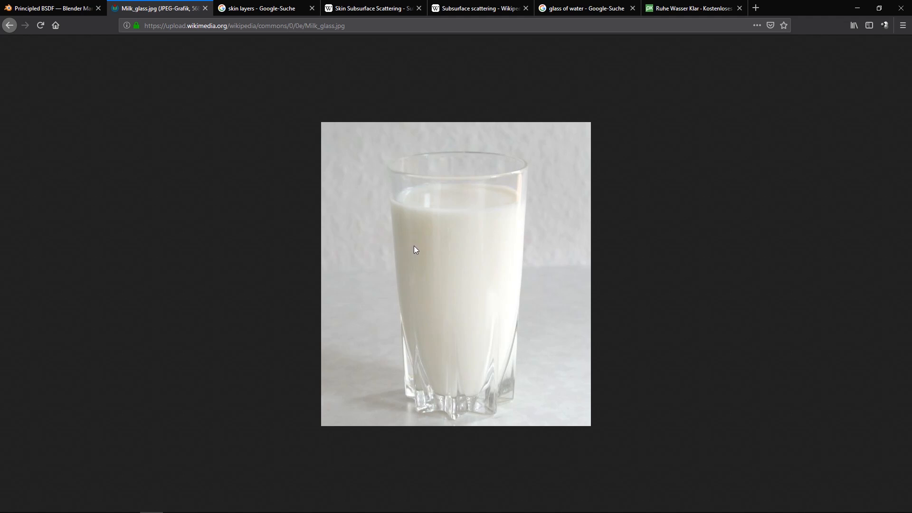
- View the backlit-fingers skin scattering photo from the Wikipedia article at full size
click(261, 8)
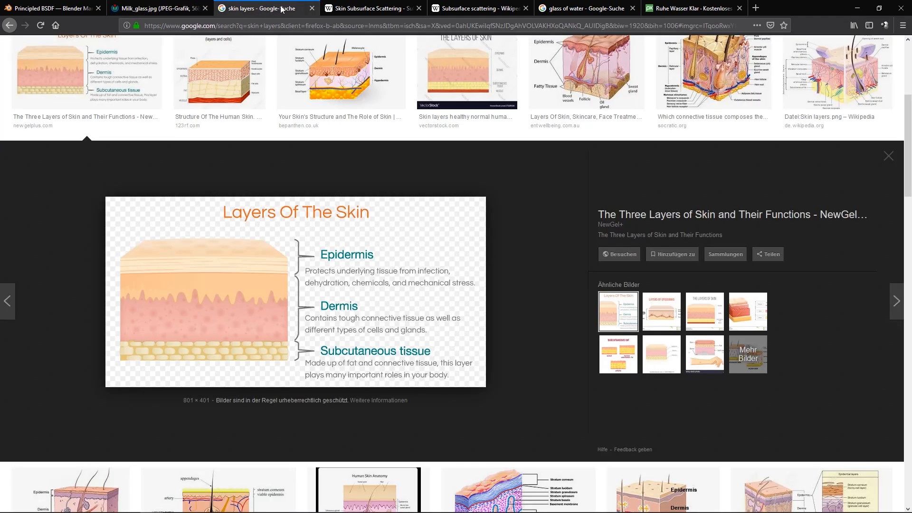
click(371, 9)
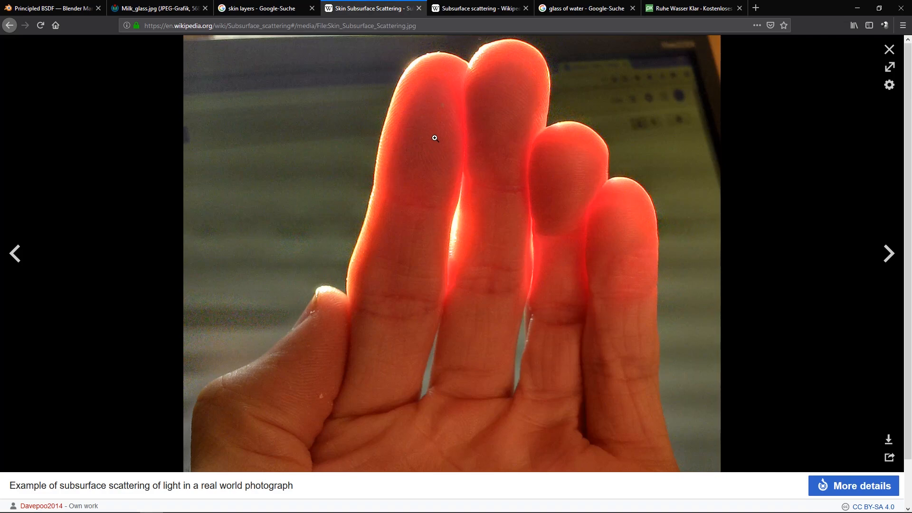
mouse_move(296, 69)
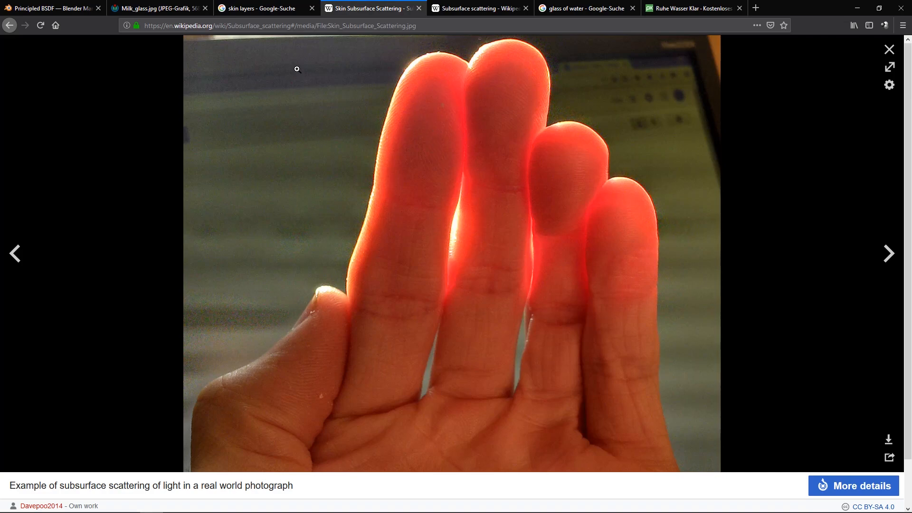
mouse_move(394, 192)
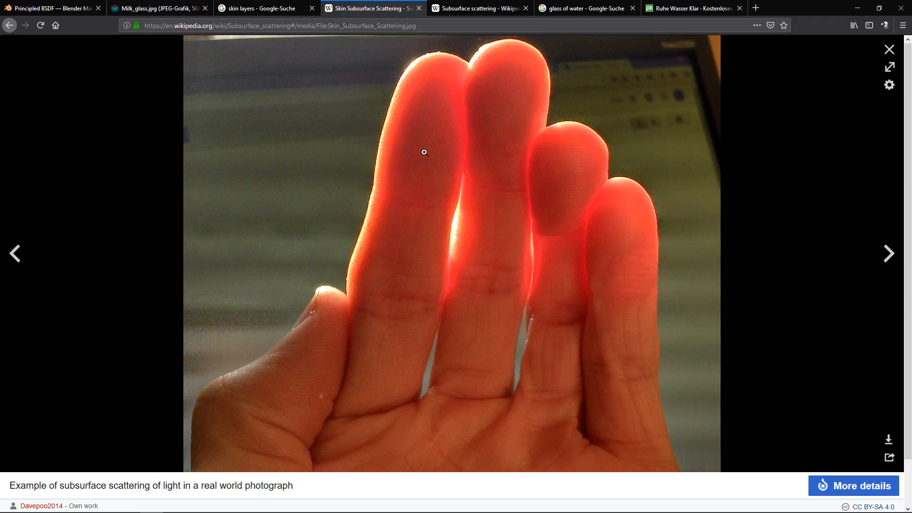
mouse_move(401, 213)
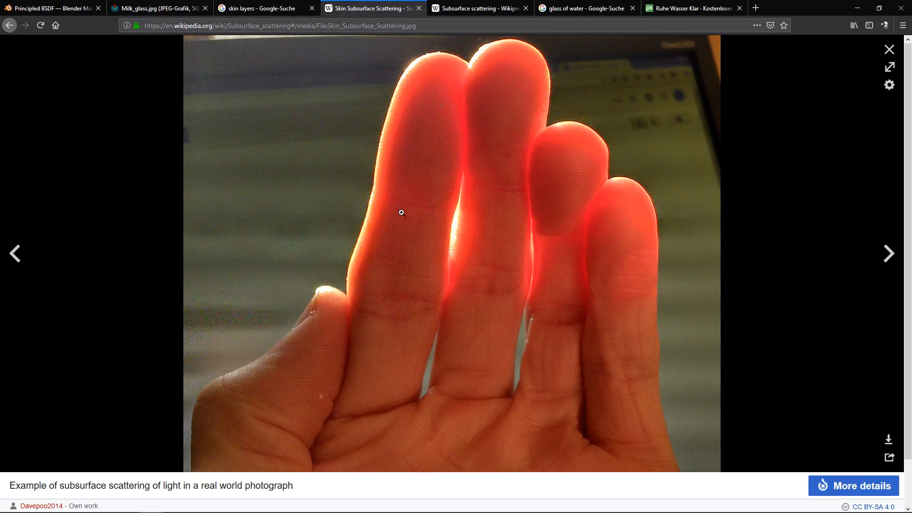
mouse_move(401, 239)
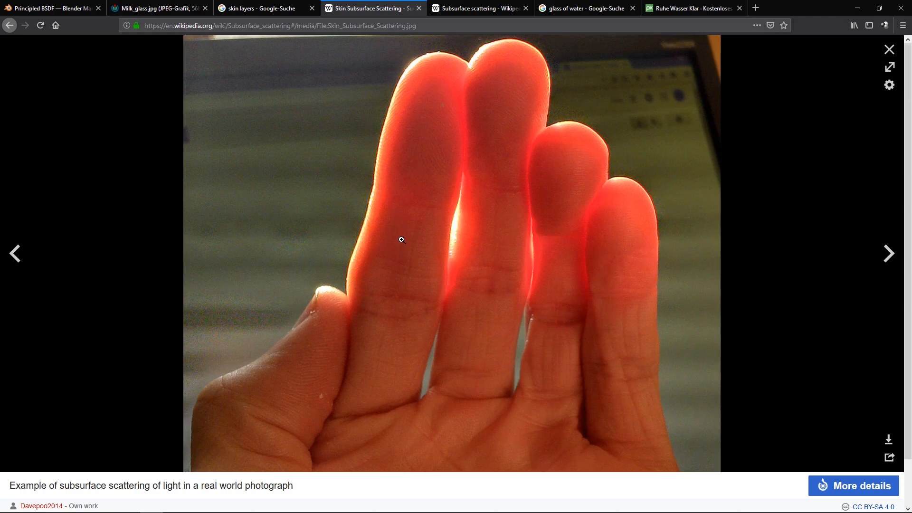
mouse_move(392, 175)
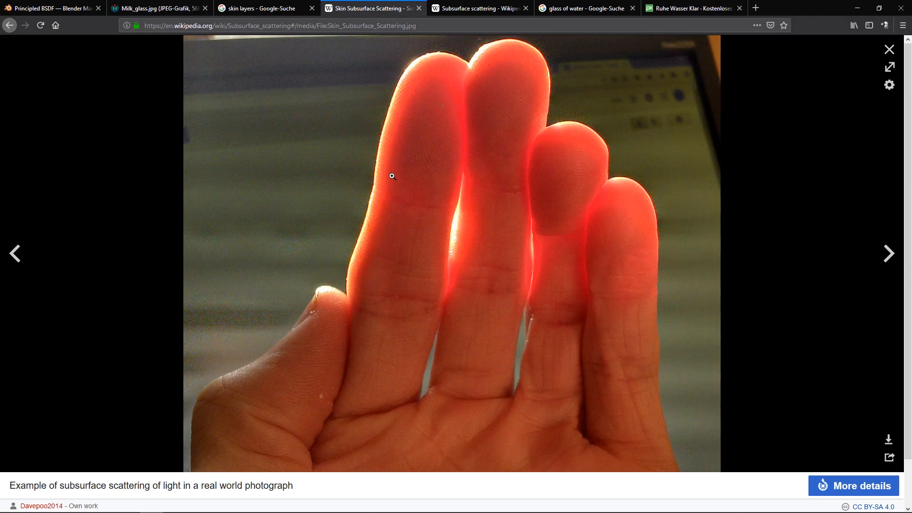
mouse_move(501, 81)
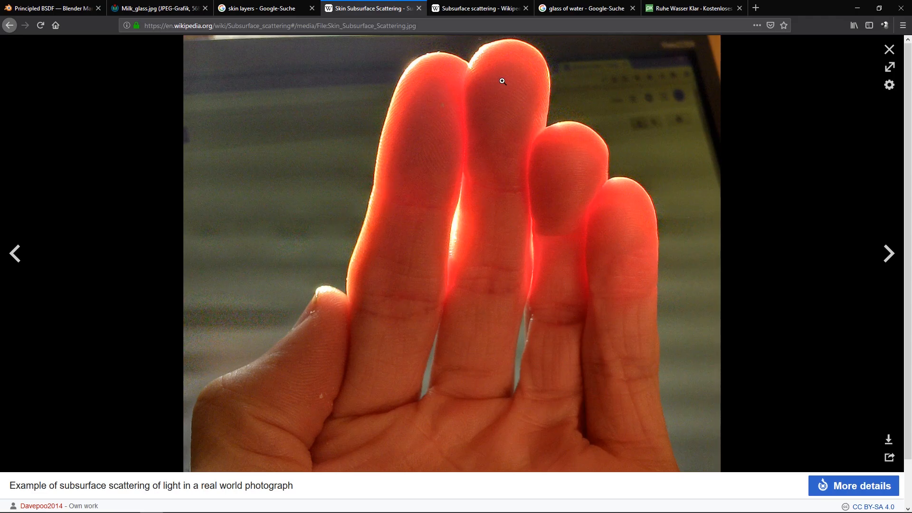
mouse_move(447, 208)
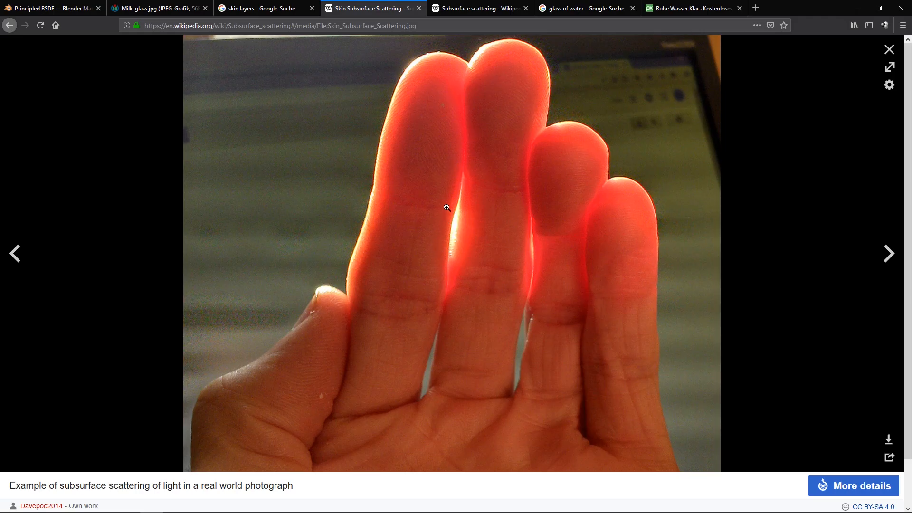
mouse_move(459, 194)
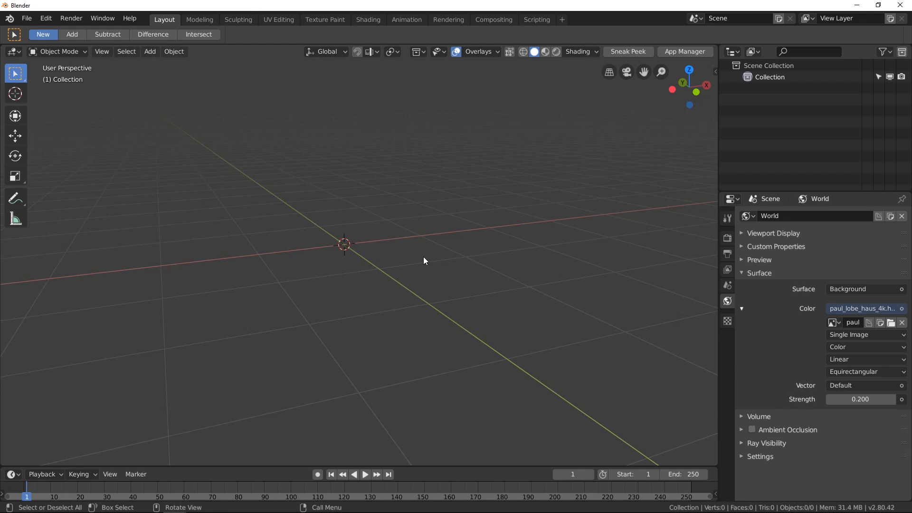
mouse_move(391, 249)
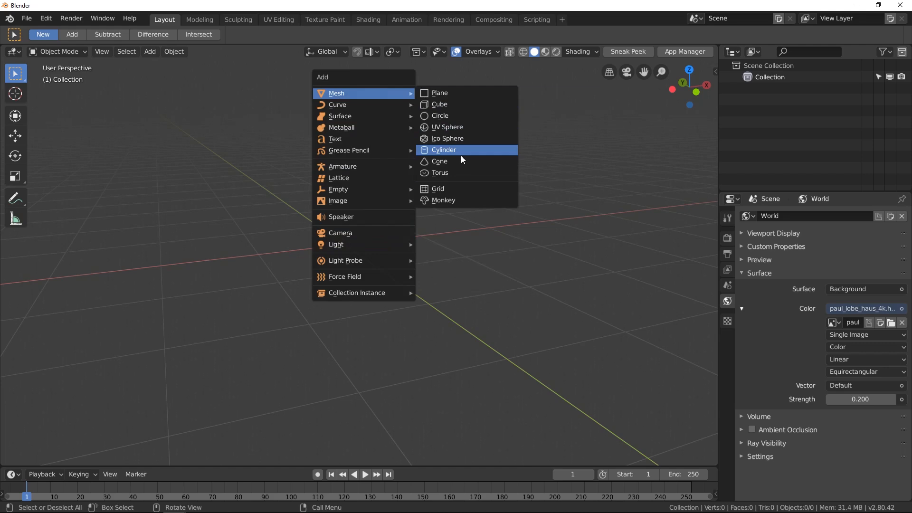
- Add a Suzanne monkey with a Subdivision Surface modifier at View 2 and preview it in Rendered shading
click(443, 200)
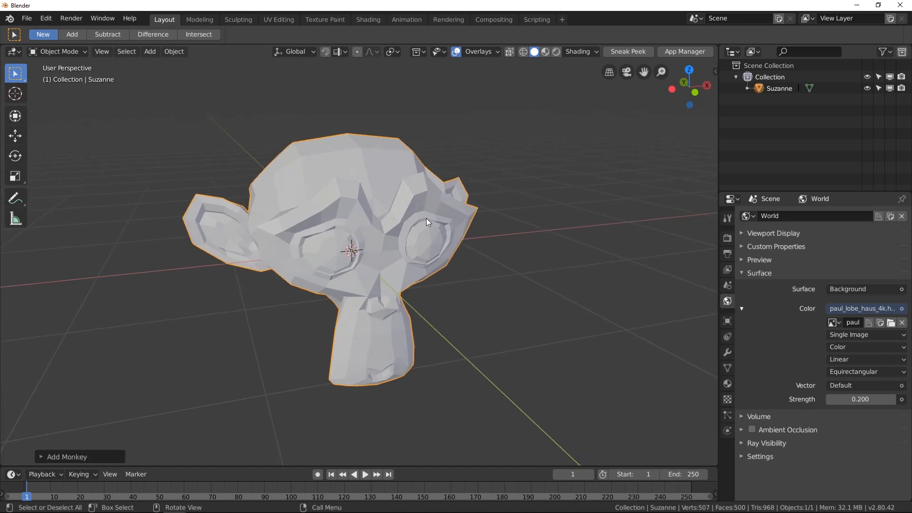
click(727, 352)
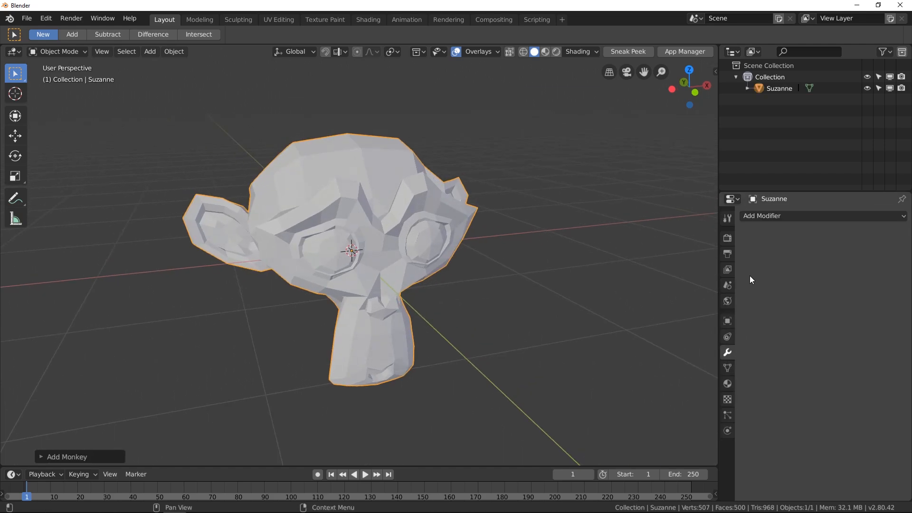
click(821, 215)
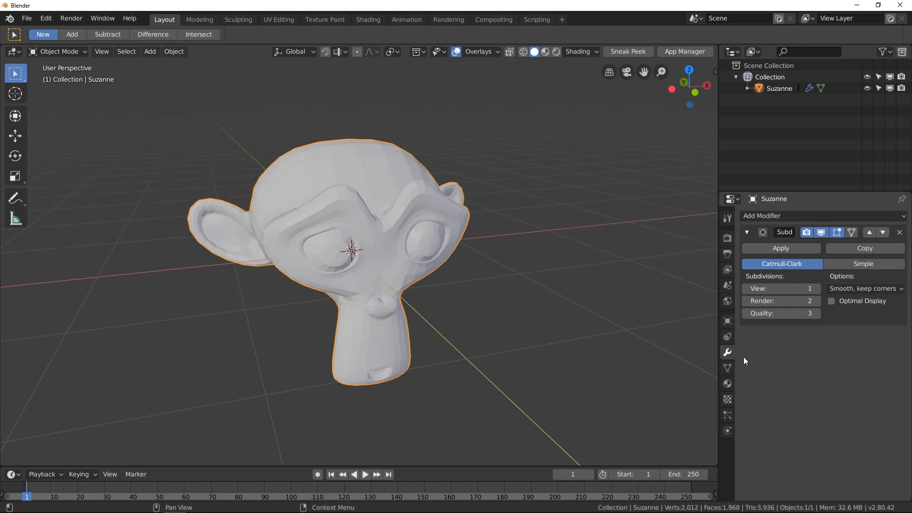
click(809, 288)
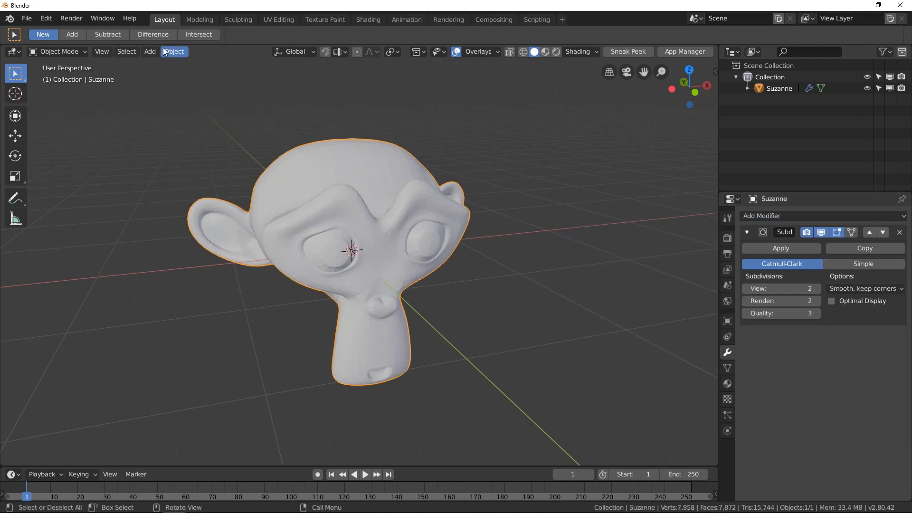
mouse_move(210, 279)
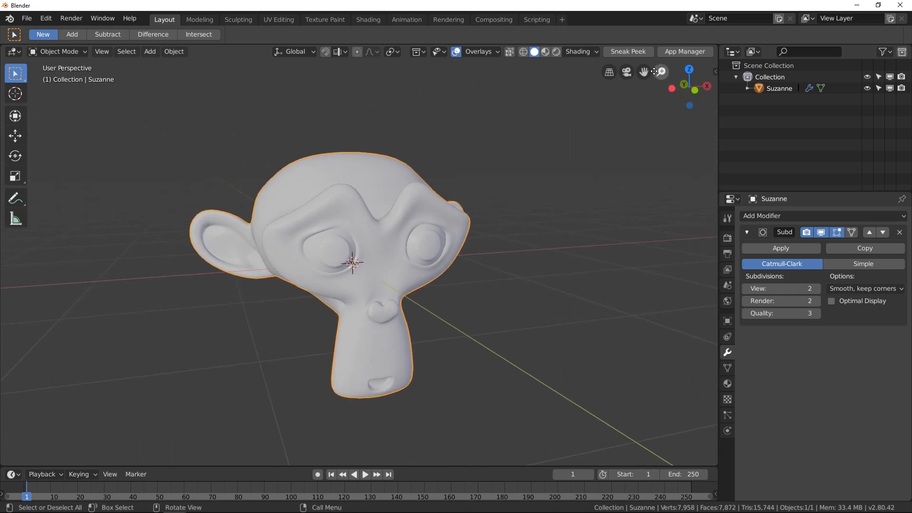
mouse_move(555, 51)
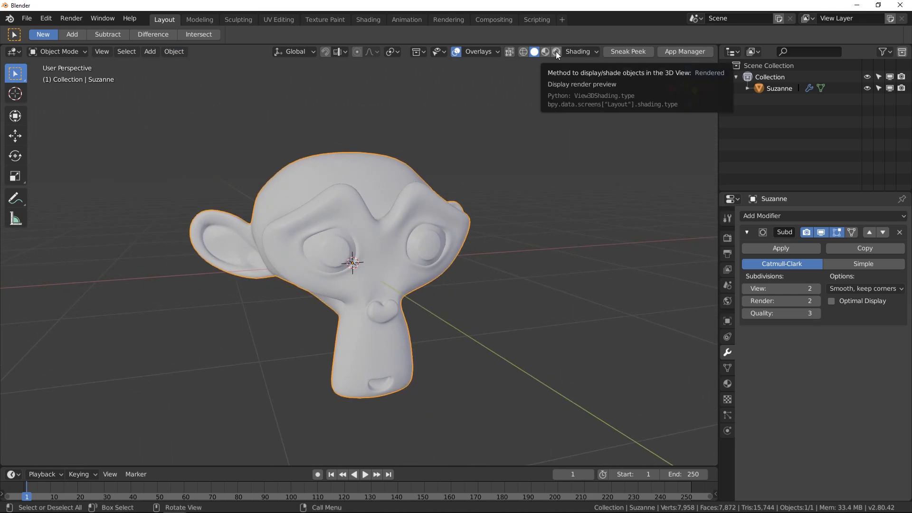
click(555, 51)
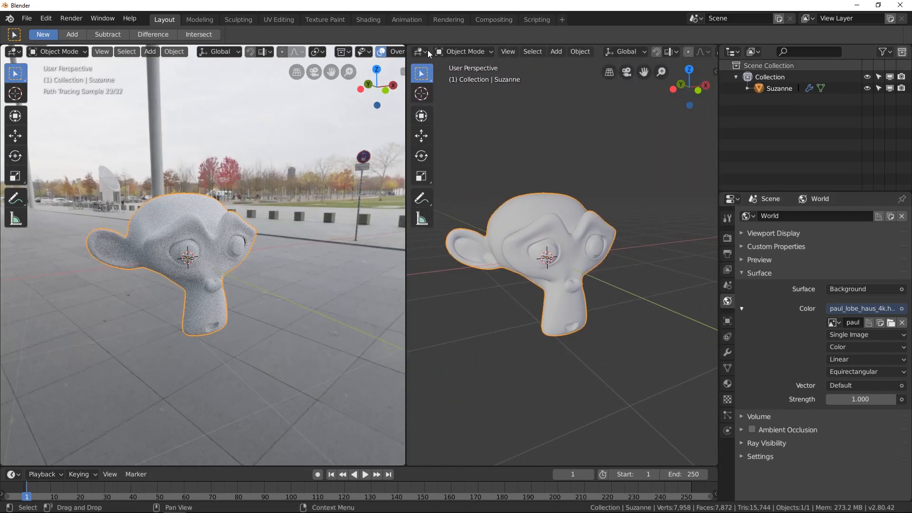
- Make the right area a Shader Editor and create a new Principled BSDF material for the monkey
click(416, 52)
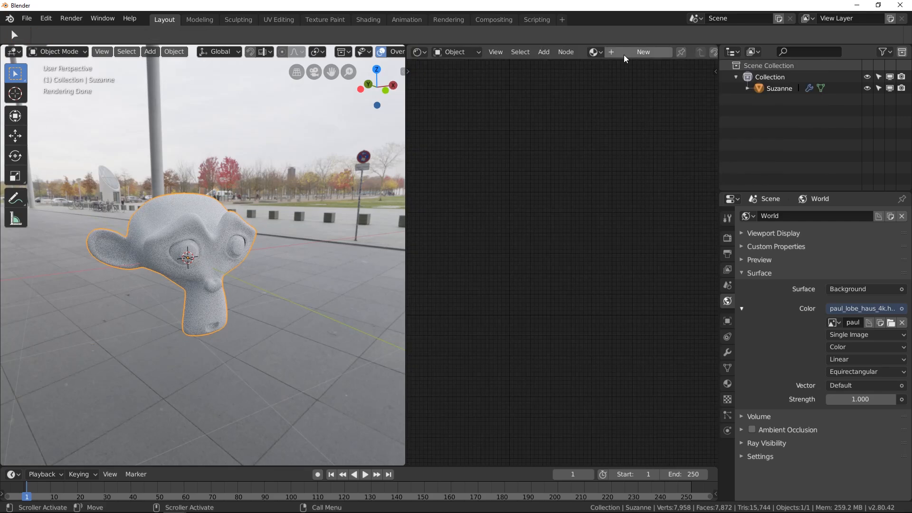
click(643, 52)
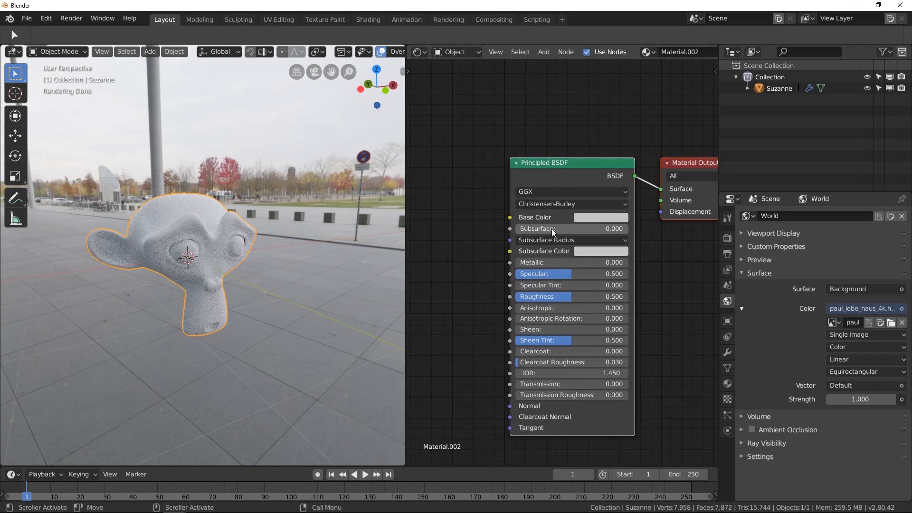
mouse_move(545, 243)
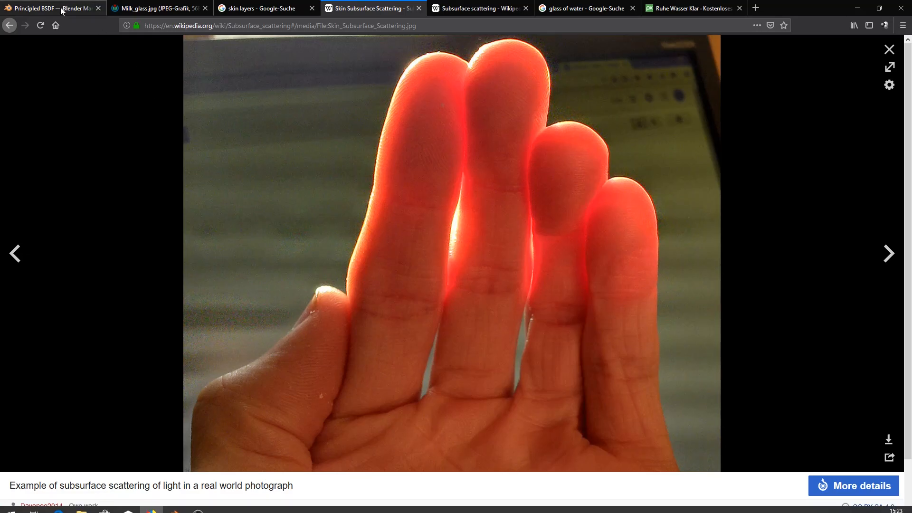
- Show the Blender Manual Principled BSDF page at the Subsurface inputs section
click(50, 8)
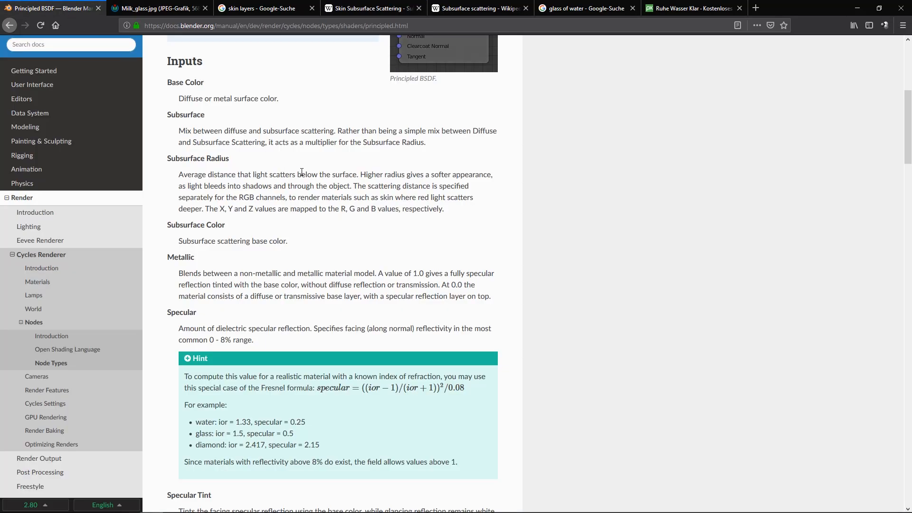
mouse_move(181, 127)
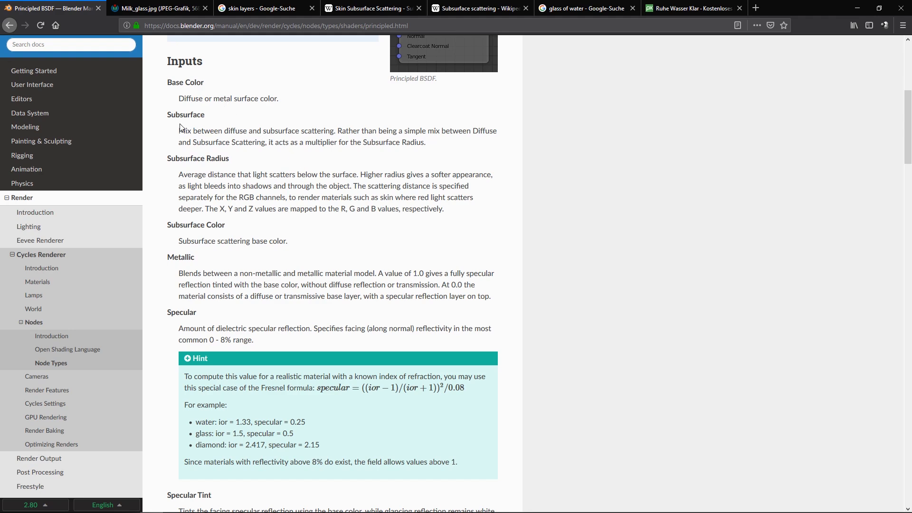
mouse_move(278, 129)
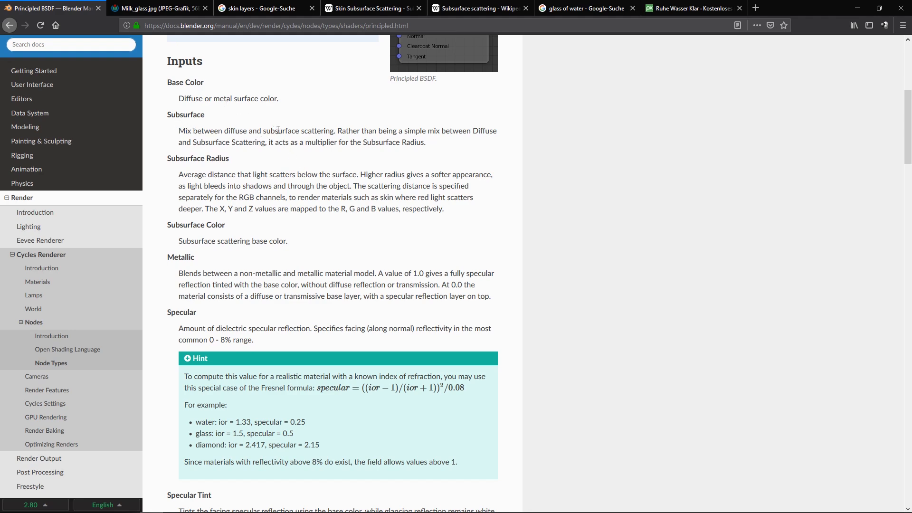
mouse_move(415, 129)
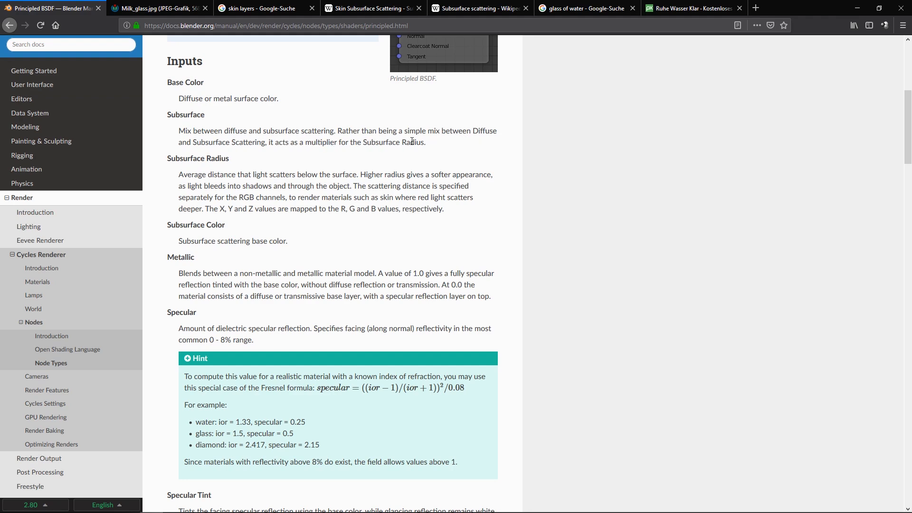
mouse_move(174, 503)
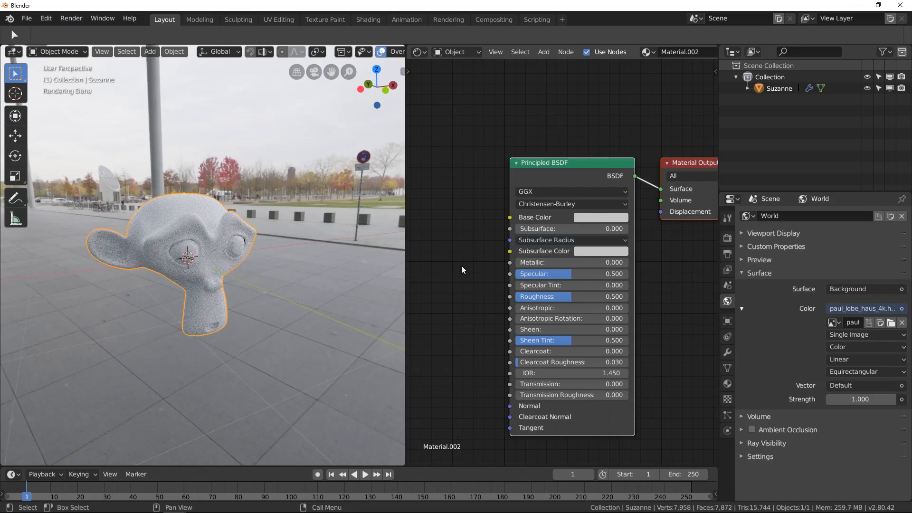
mouse_move(475, 262)
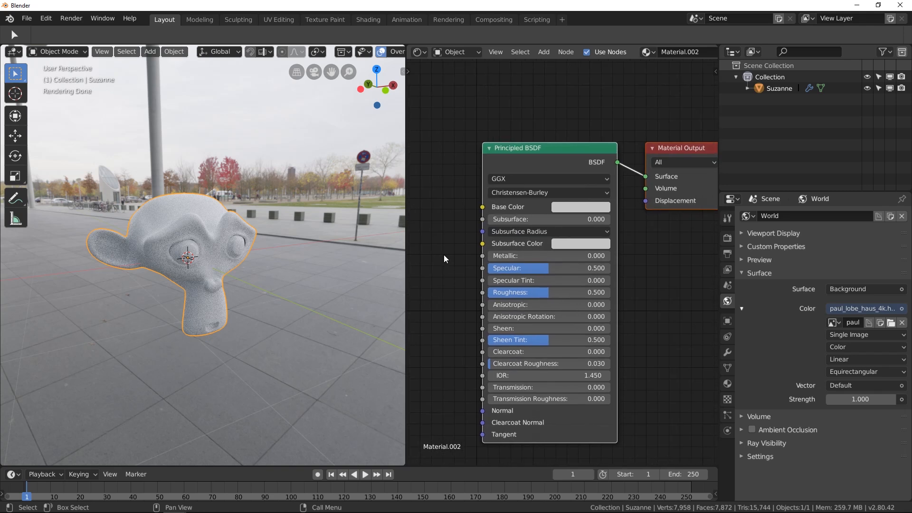
click(151, 503)
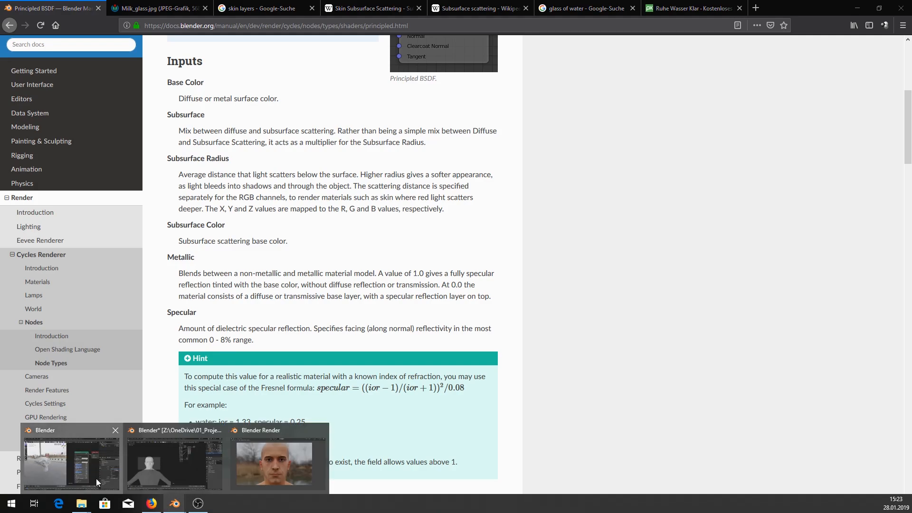
click(70, 462)
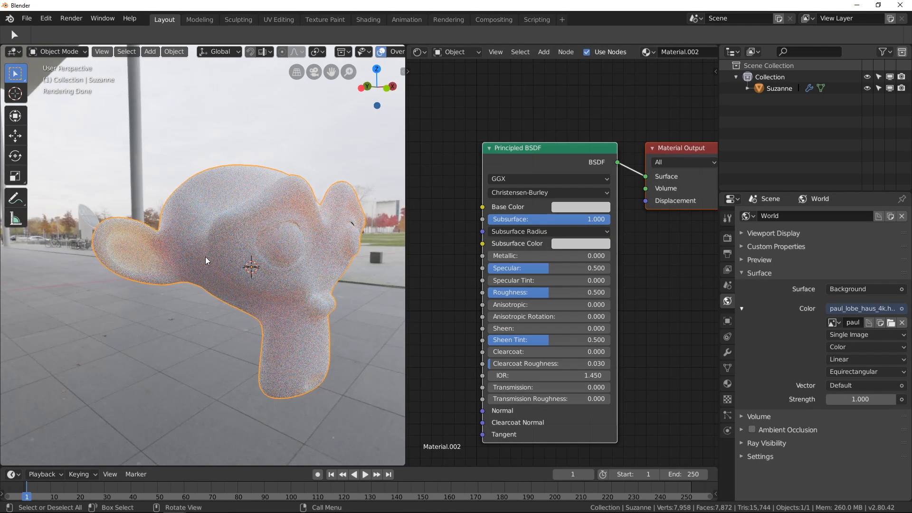
mouse_move(132, 245)
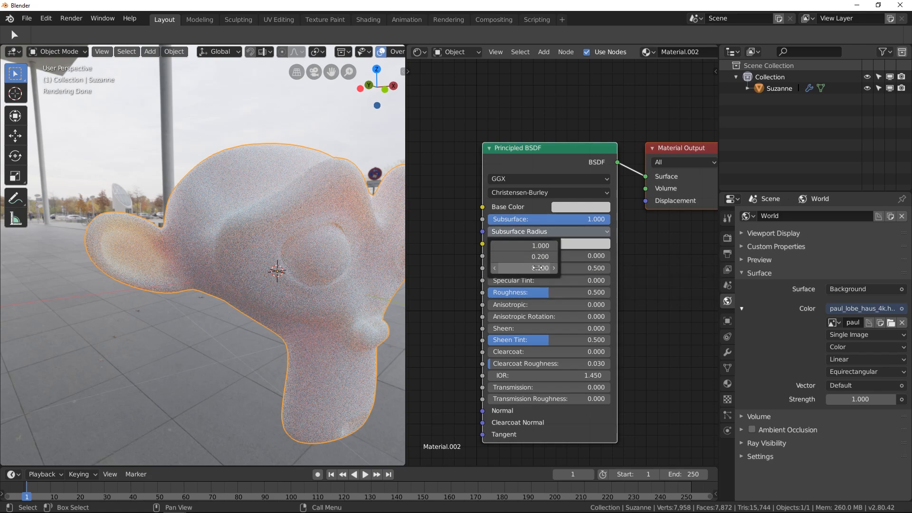
mouse_move(526, 245)
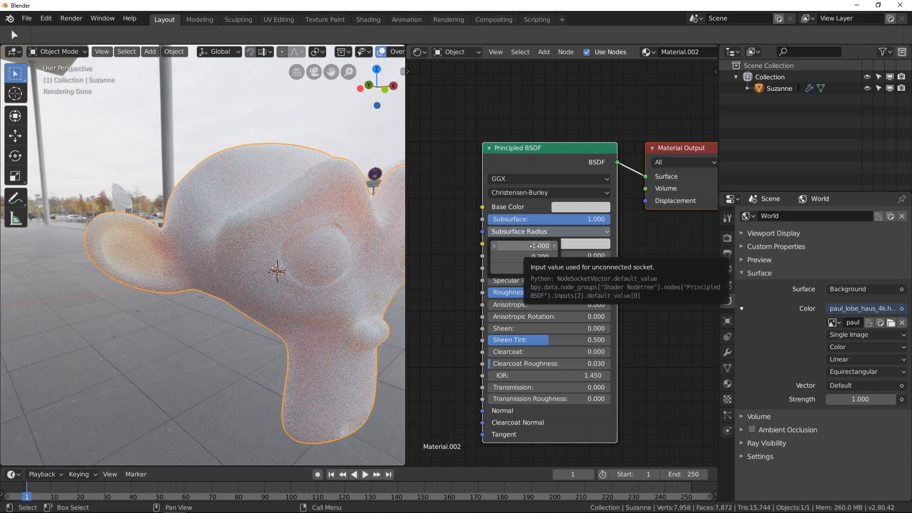
- Zero the red Subsurface Radius channel so the radius reads 0, 0.2, 0.1
click(536, 245)
text(0.000)
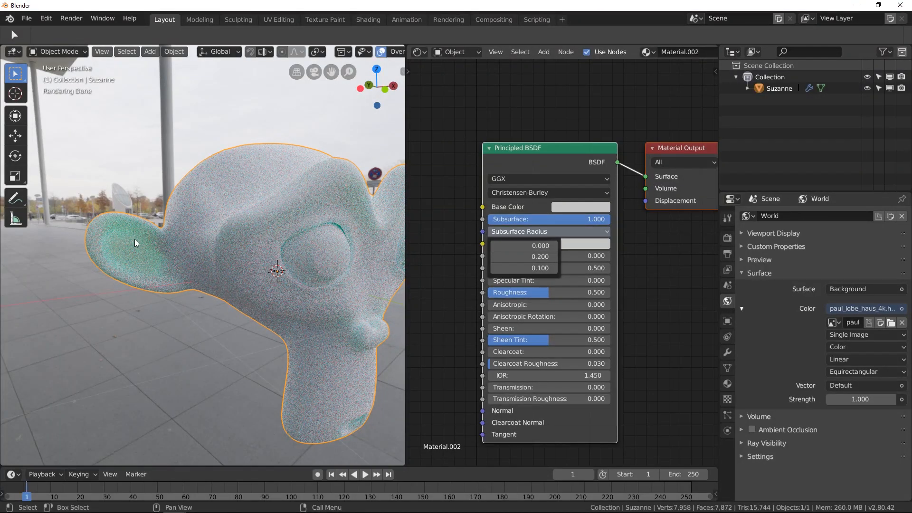
mouse_move(148, 255)
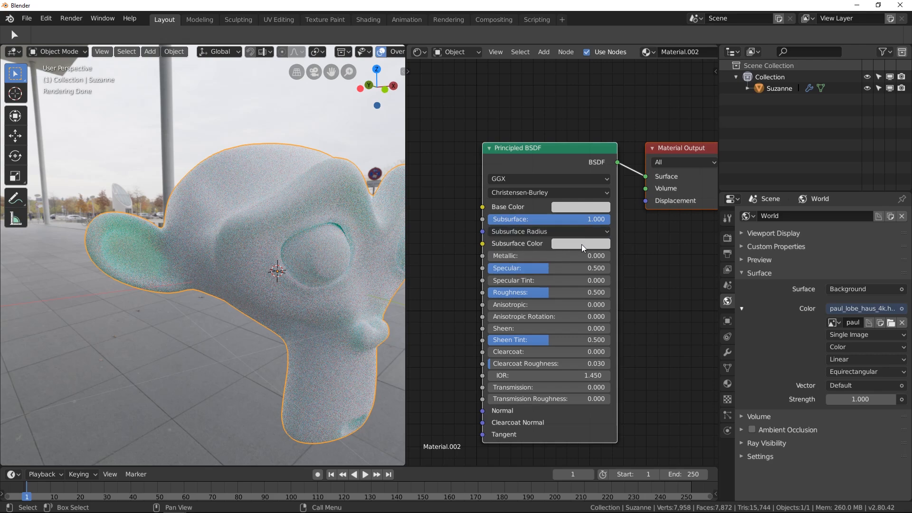
mouse_move(580, 247)
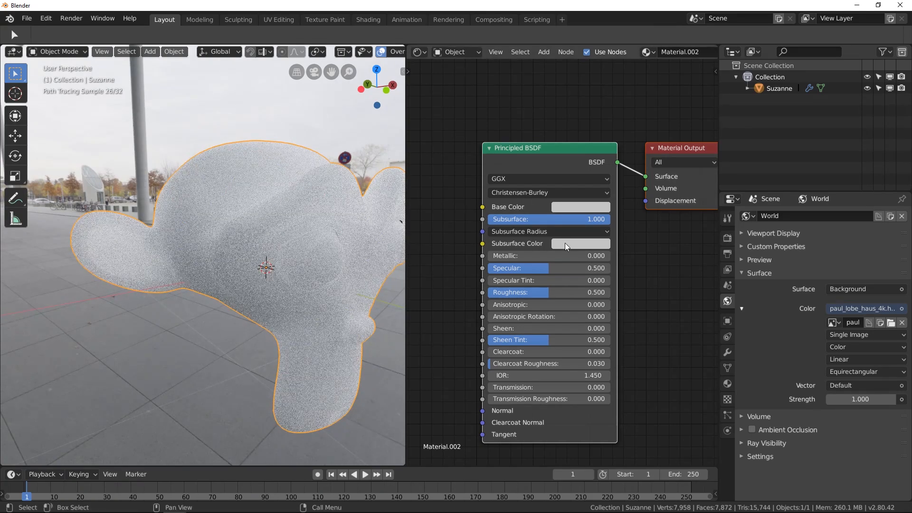
mouse_move(568, 246)
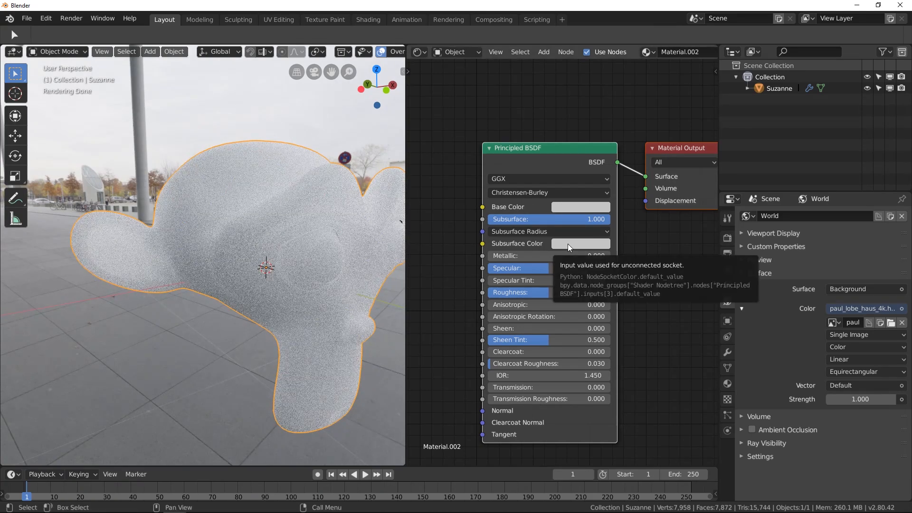
- Give the monkey a salmon-red Subsurface Color and lower the Subsurface amount to 0.144
click(580, 243)
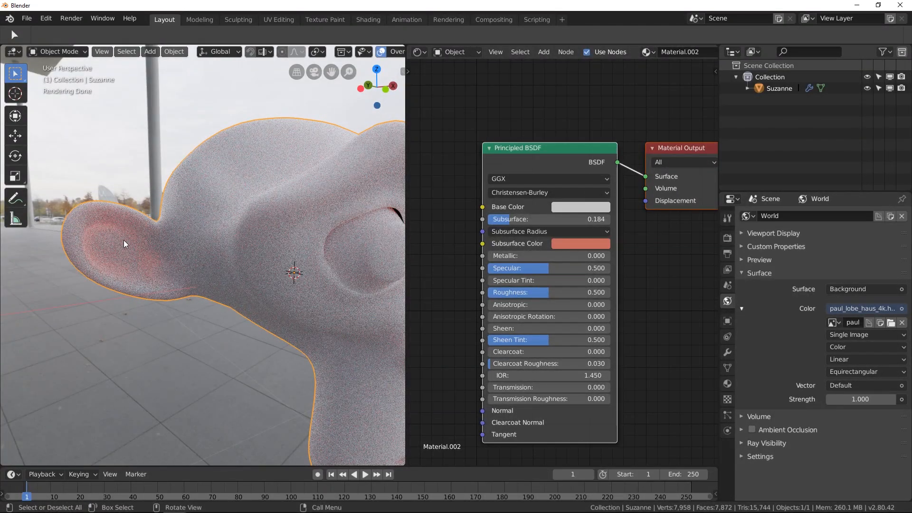
mouse_move(549, 234)
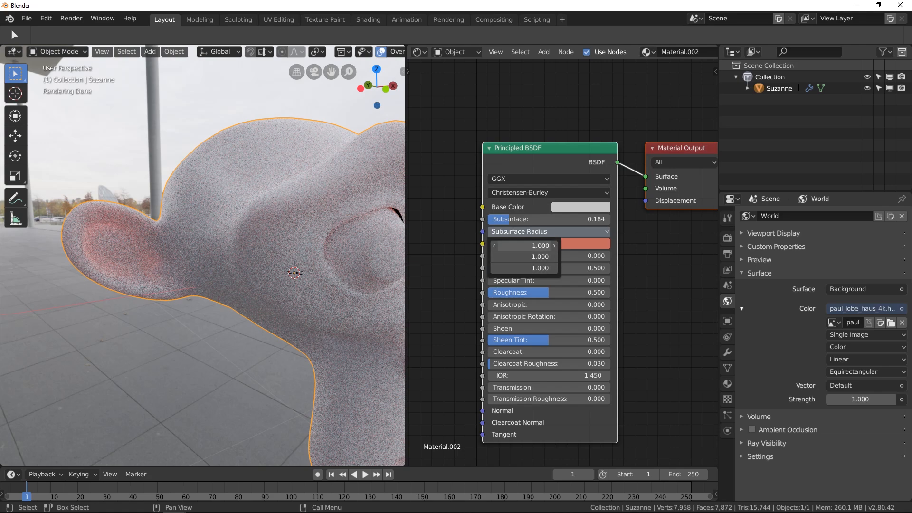
double_click(523, 245)
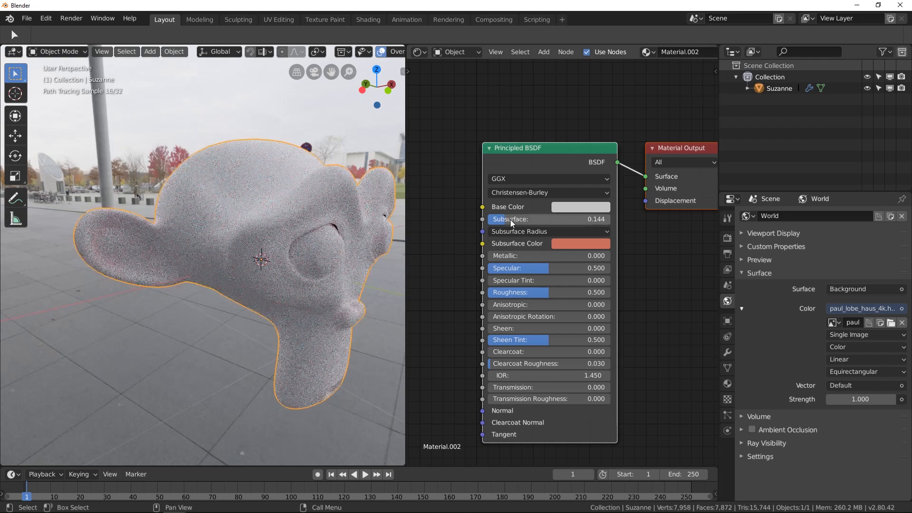
mouse_move(510, 222)
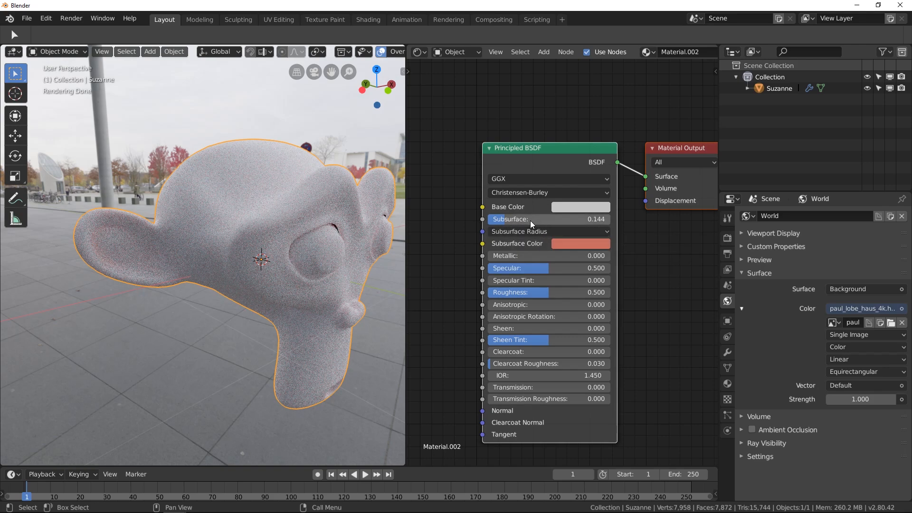
mouse_move(656, 268)
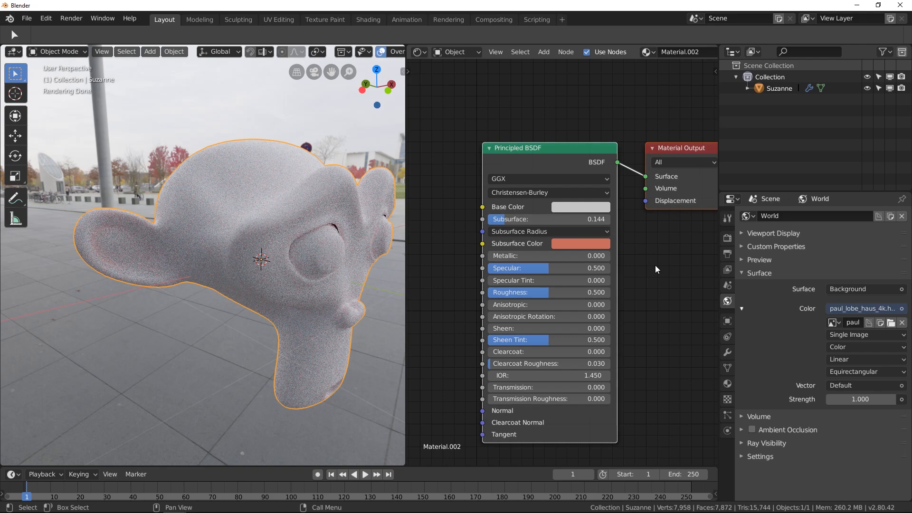
mouse_move(593, 146)
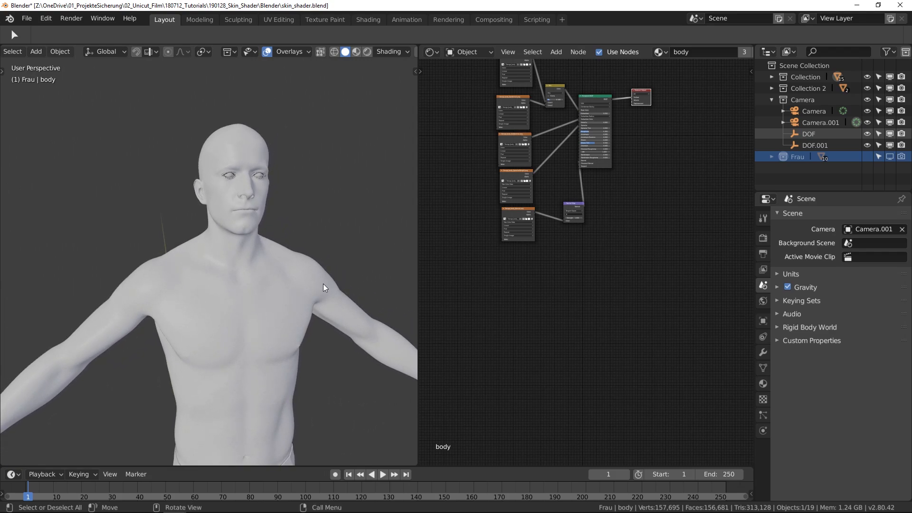
mouse_move(460, 111)
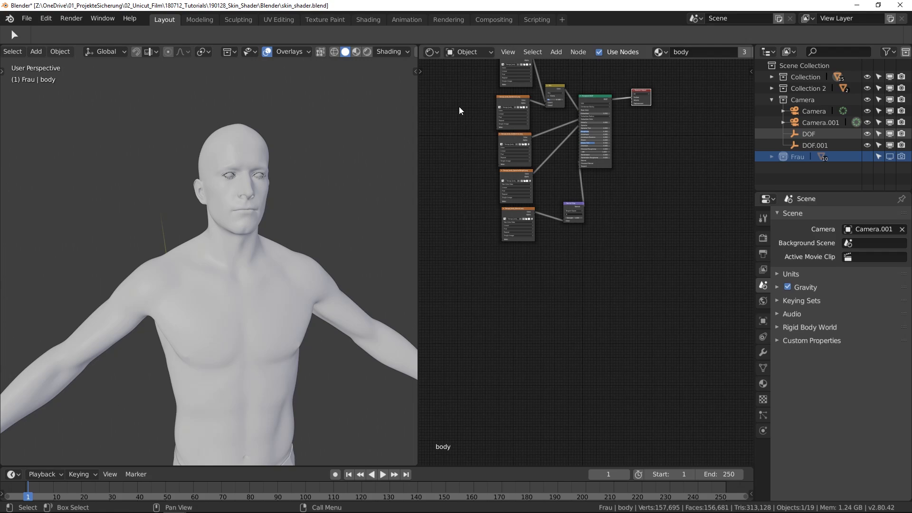
- In skin_shader.blend with the body model, bring up the node editor's editor-type choices
click(430, 51)
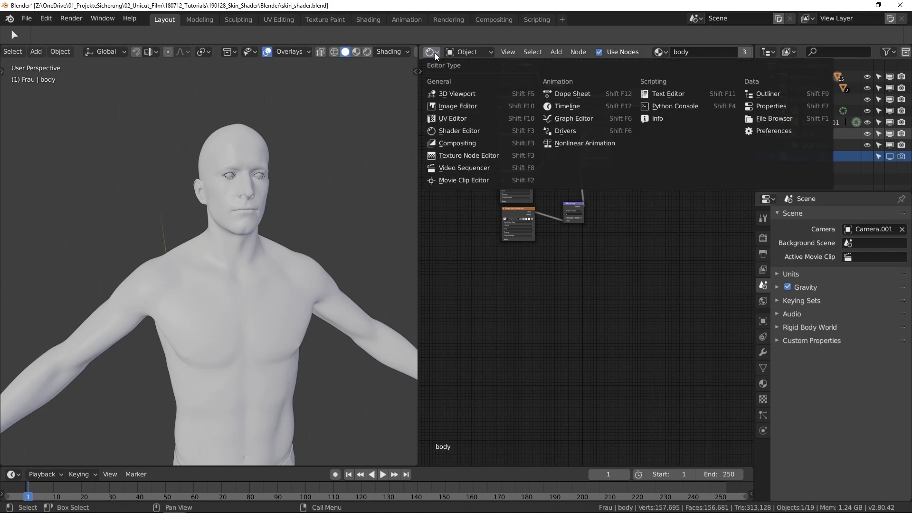
- Show the George_body Diffuse, Epidermal and then Subdermal textures in an Image Editor, zoomed on the face
click(458, 106)
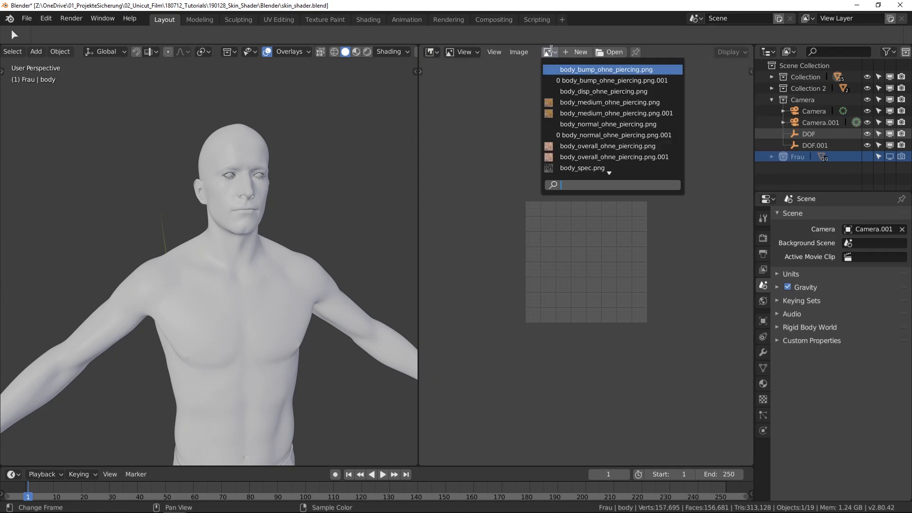
scroll(down, 3)
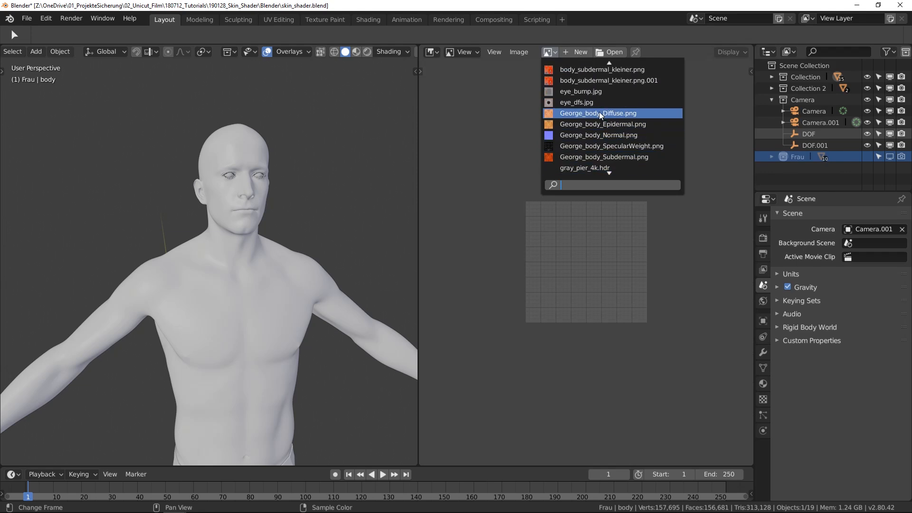
mouse_move(536, 197)
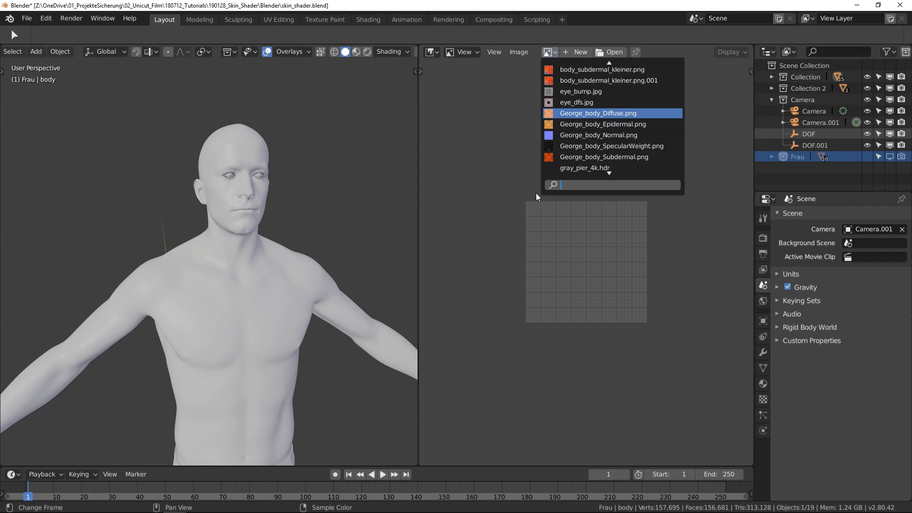
click(598, 113)
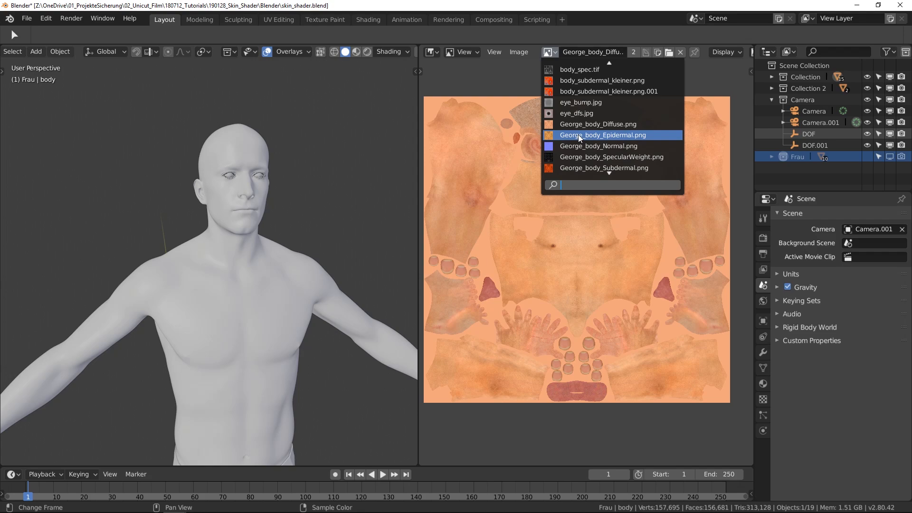
mouse_move(581, 217)
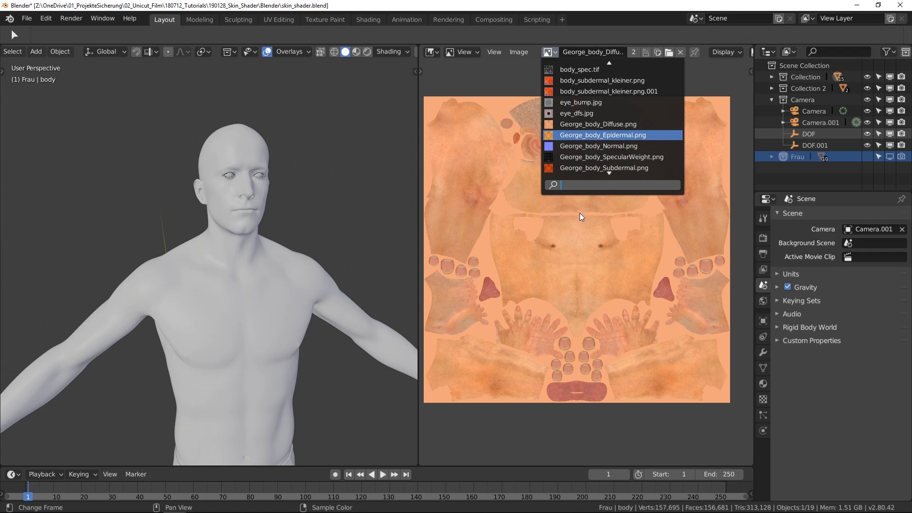
click(602, 134)
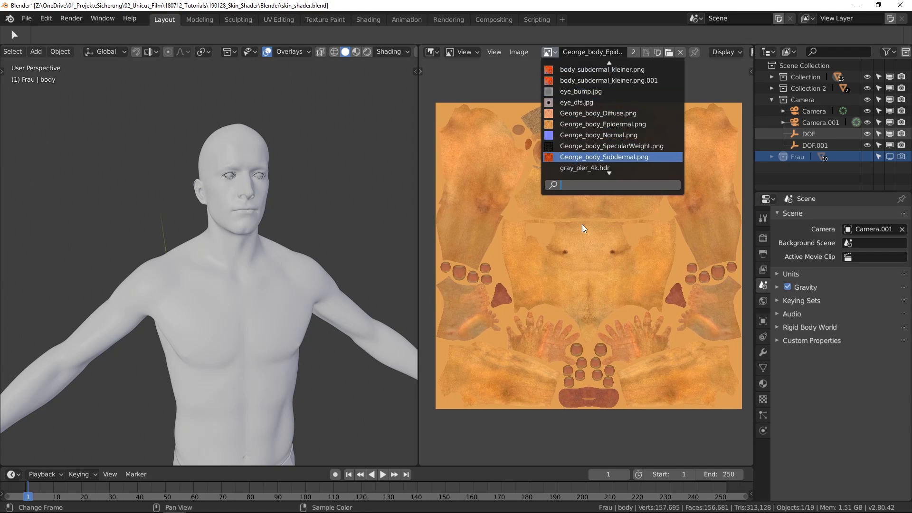
mouse_move(592, 225)
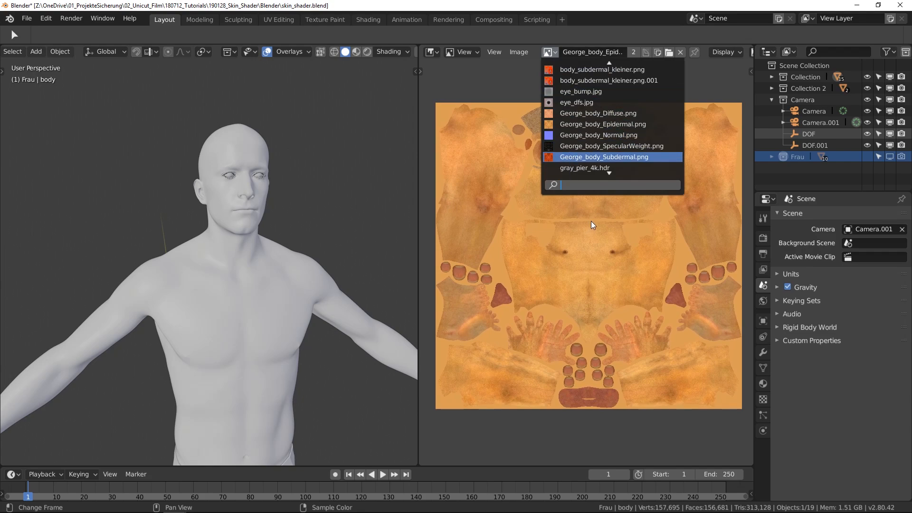
click(603, 156)
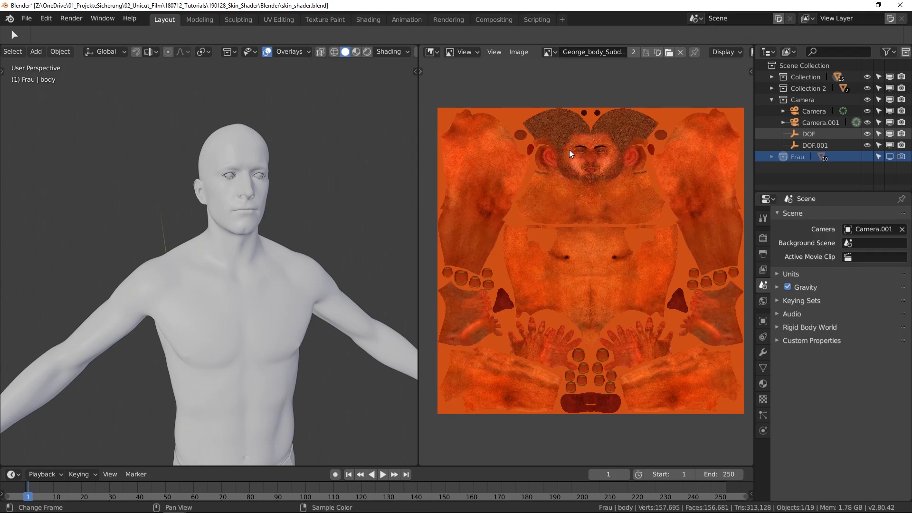
scroll(up, 3)
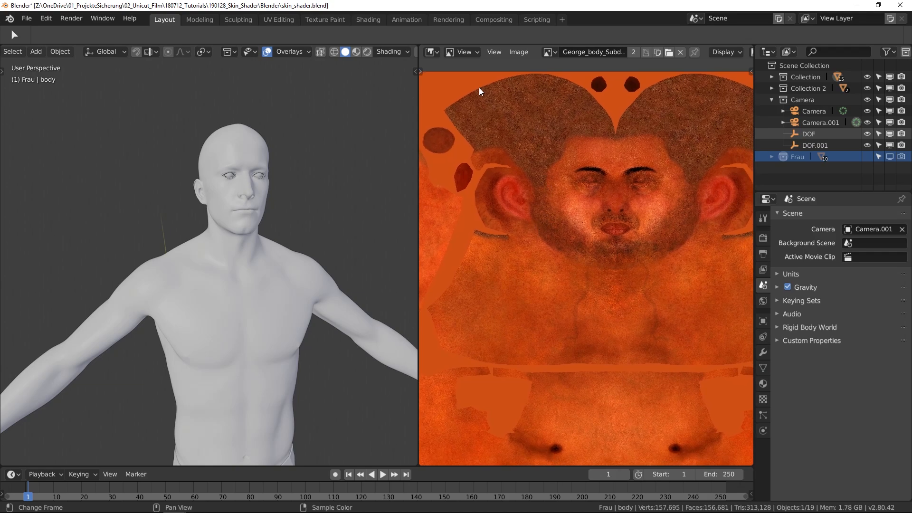
click(429, 52)
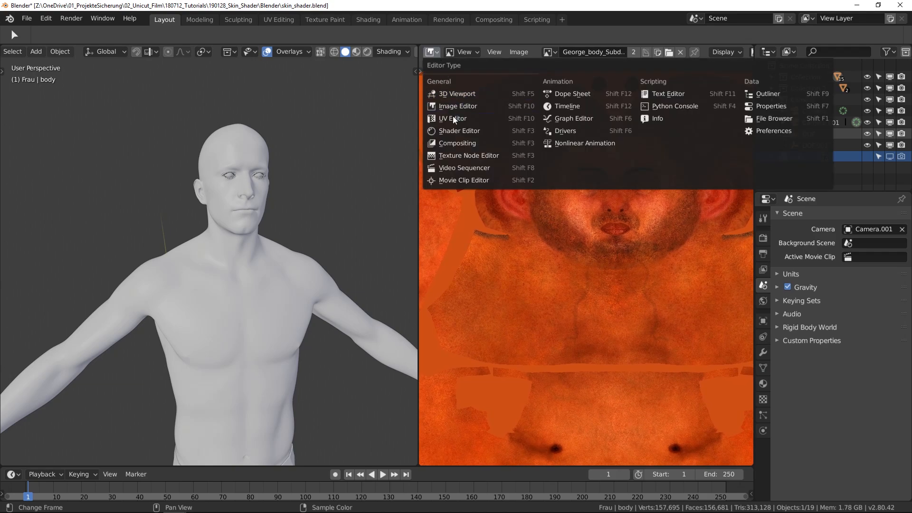
- Bring back the Shader Editor and switch the viewport to Rendered shading, showing the body black against the lake
click(459, 131)
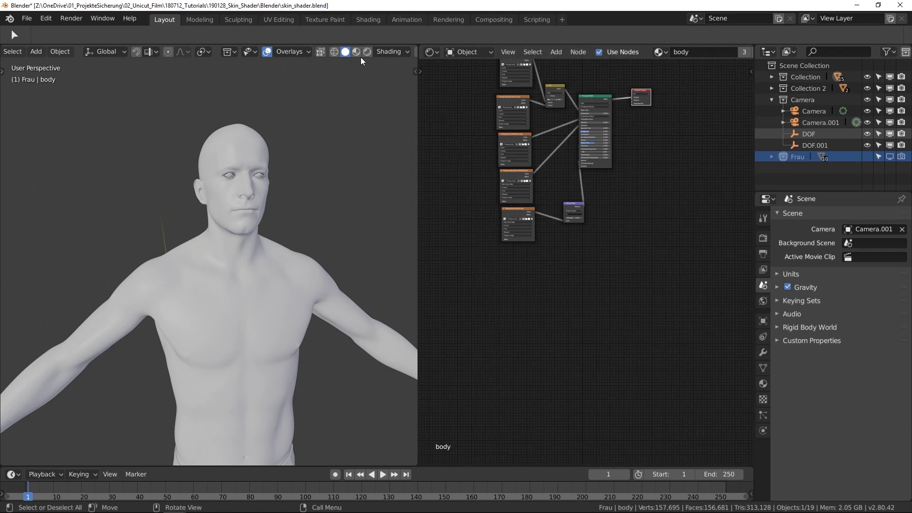
mouse_move(368, 52)
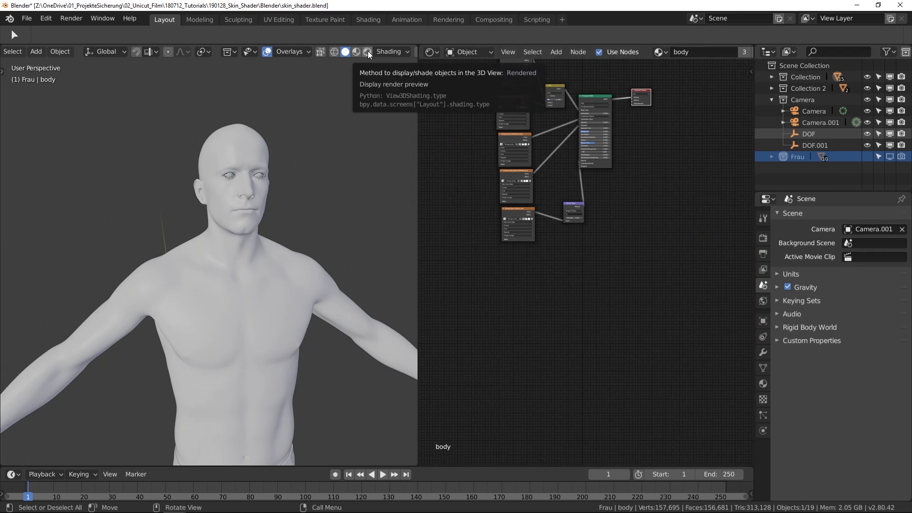
click(367, 51)
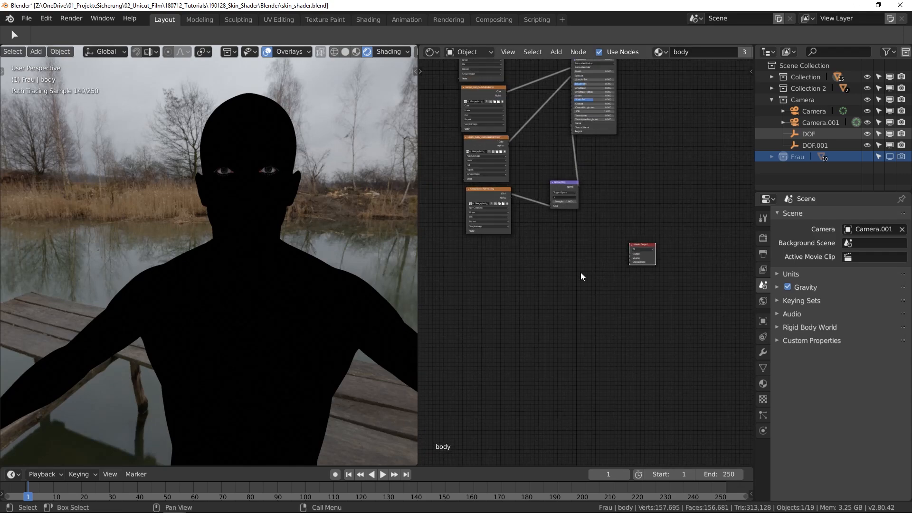
click(555, 51)
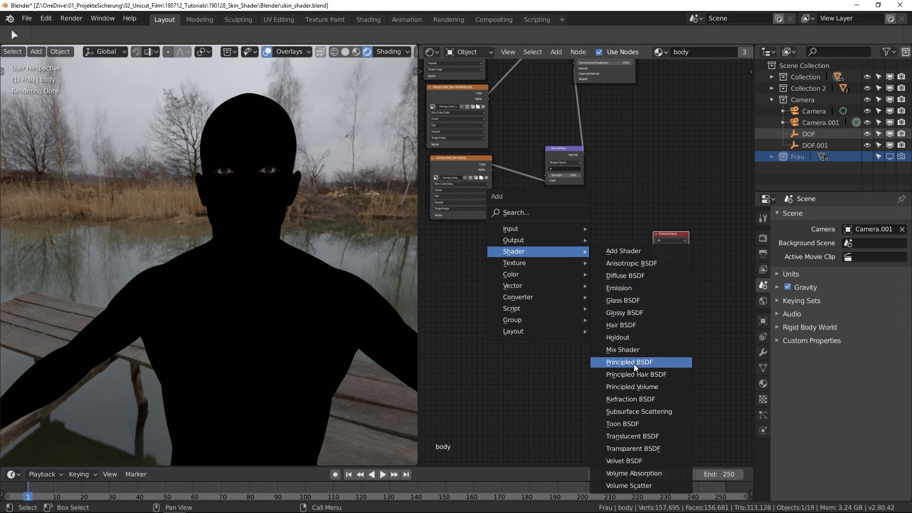
- Add a new Principled BSDF feeding the Material Output so the body renders plain white
click(627, 362)
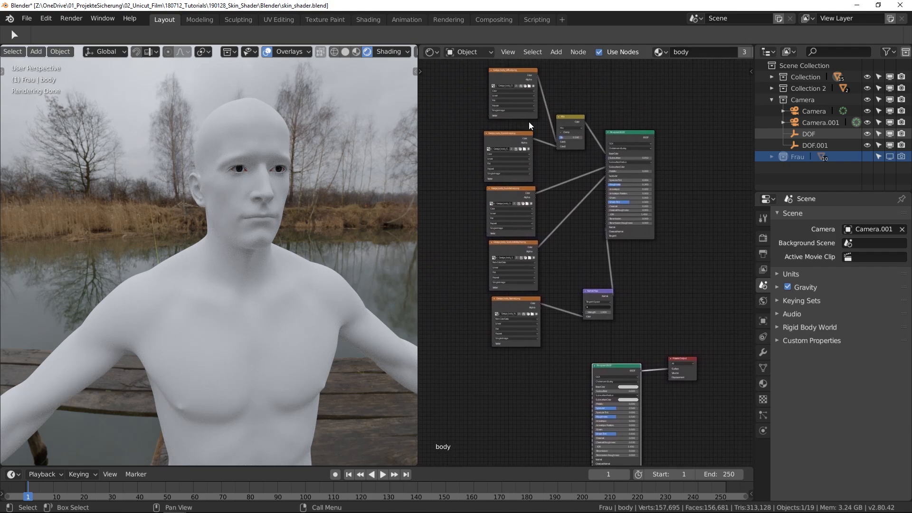
mouse_move(503, 88)
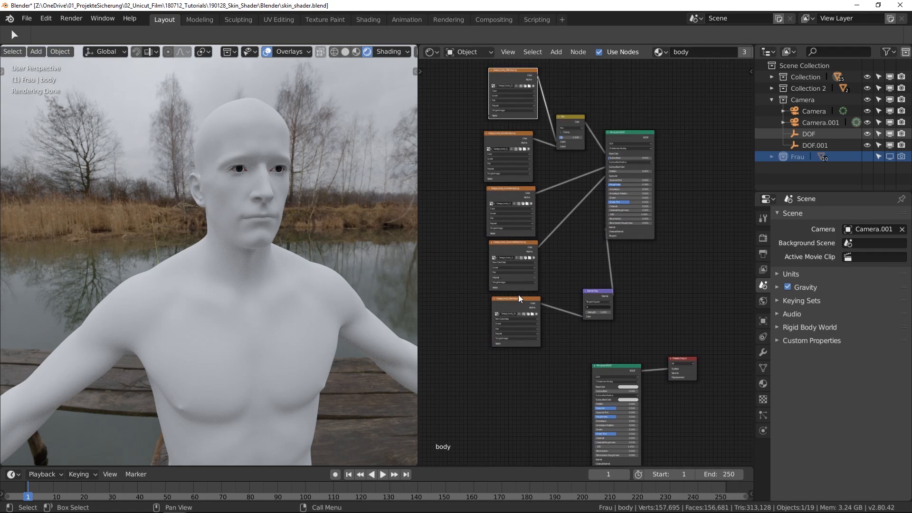
click(556, 52)
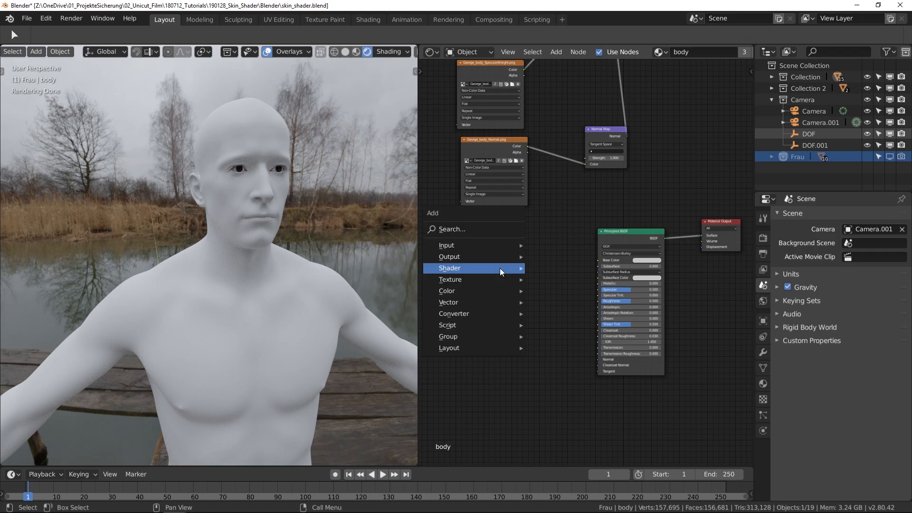
mouse_move(450, 280)
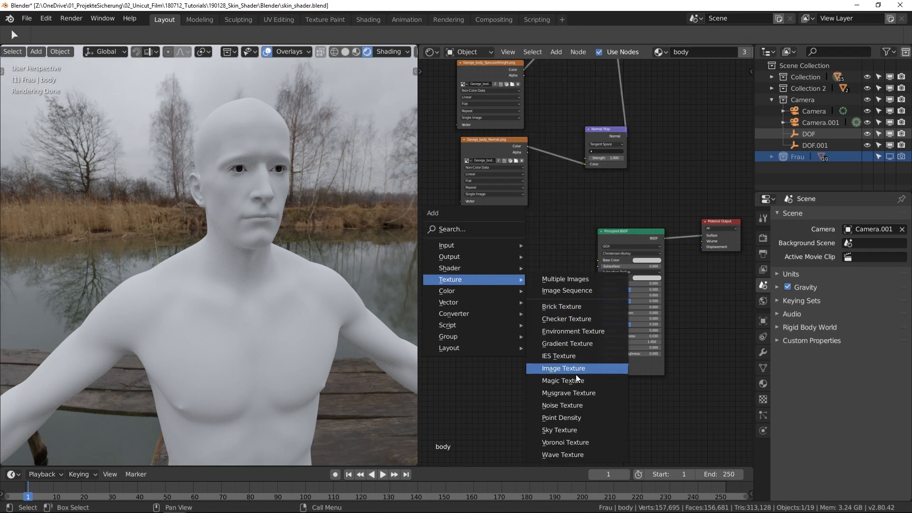
- Add an Image Texture with George_body_Diffuse.png and wire its Color into the Principled BSDF Base Color
click(562, 368)
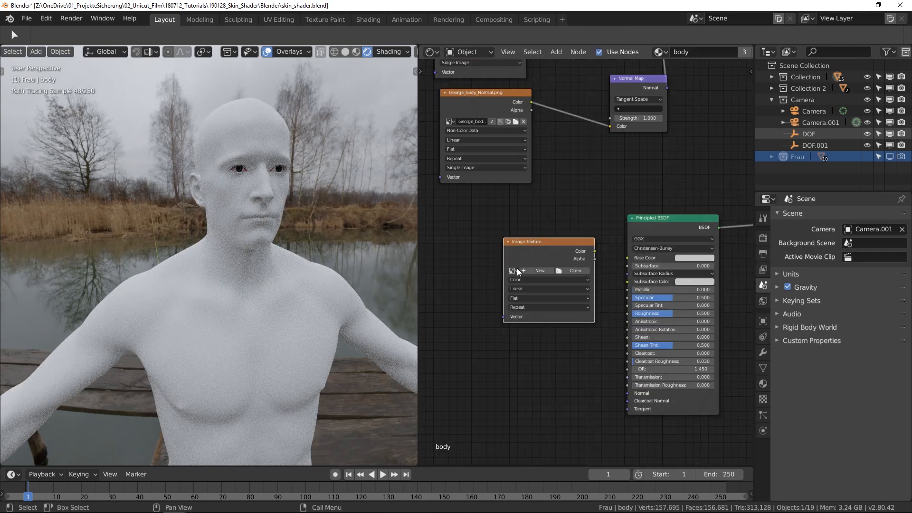
click(512, 270)
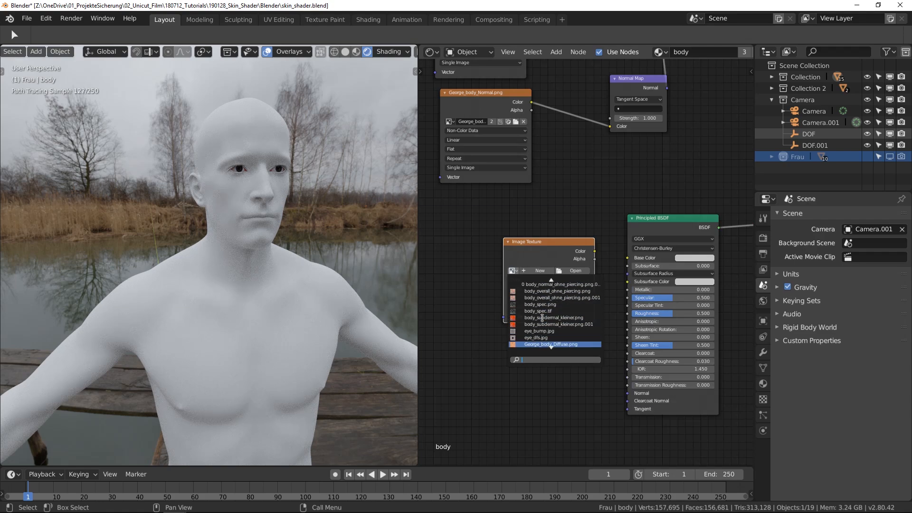
scroll(down, 3)
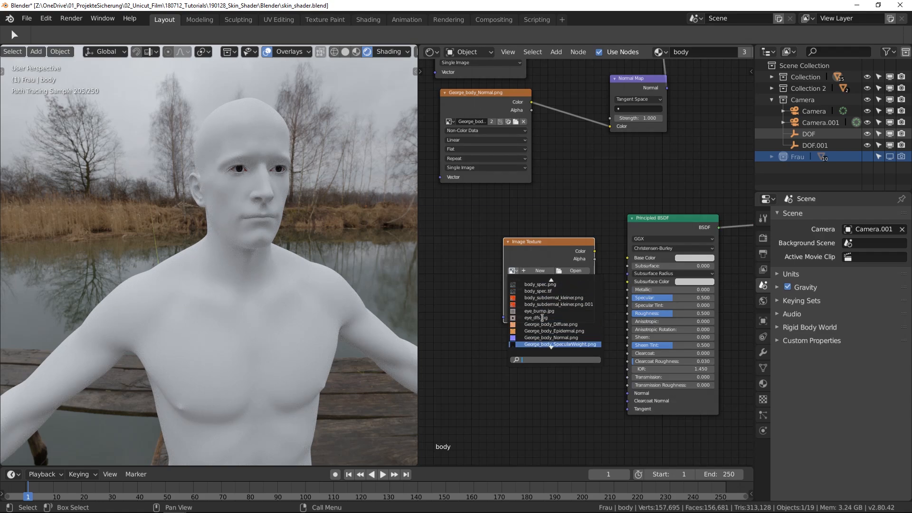
click(551, 324)
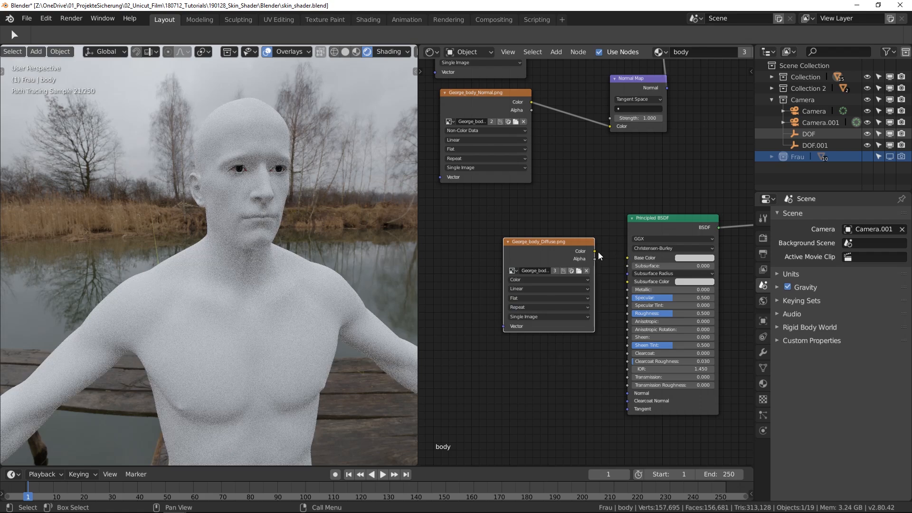
click(590, 251)
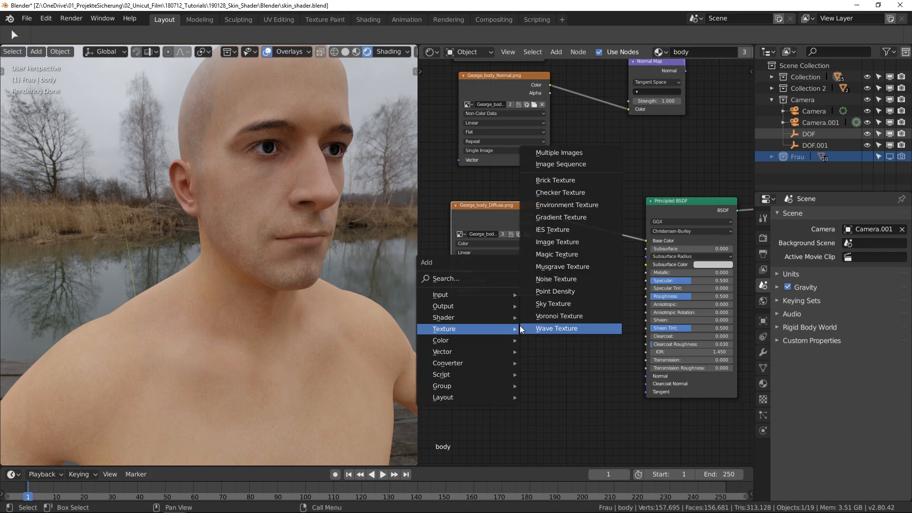
mouse_move(599, 244)
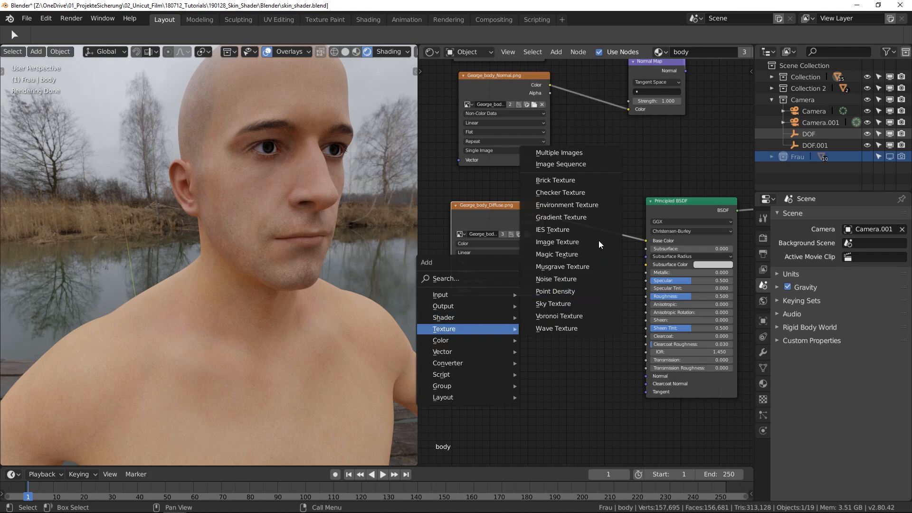
- Add Image Texture nodes for George_body_Epidermal.png and George_body_Subdermal.png, the subdermal one driving Base Color
click(557, 241)
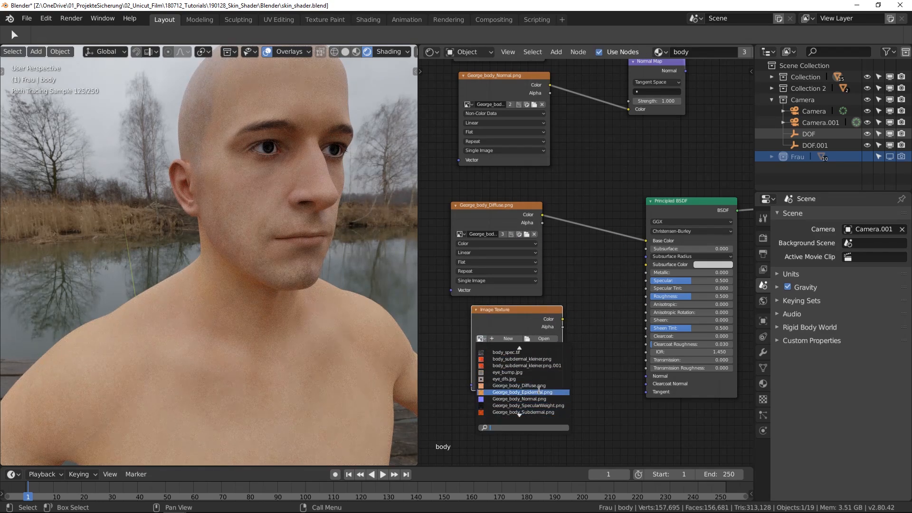
click(524, 392)
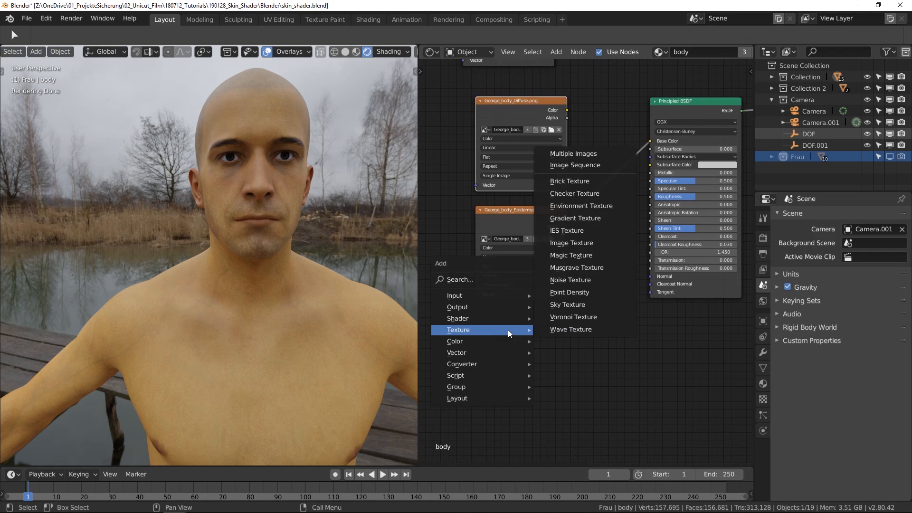
mouse_move(571, 243)
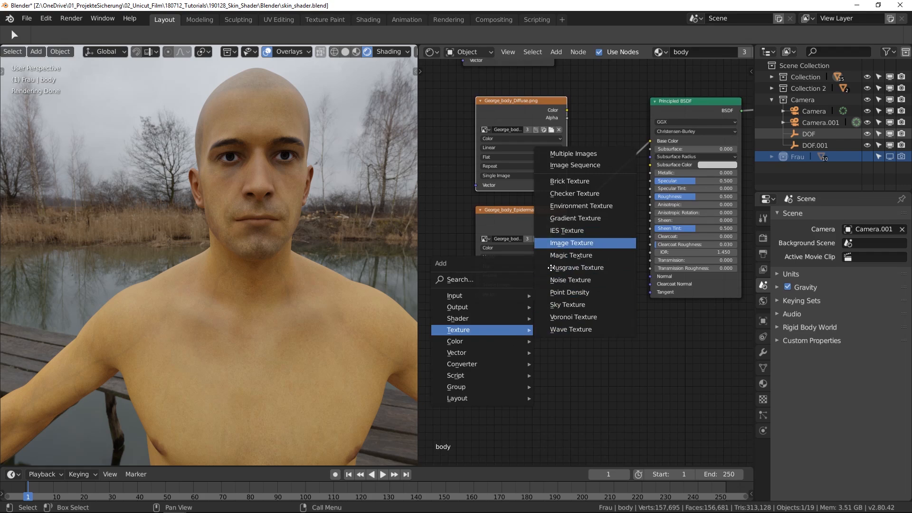
click(571, 243)
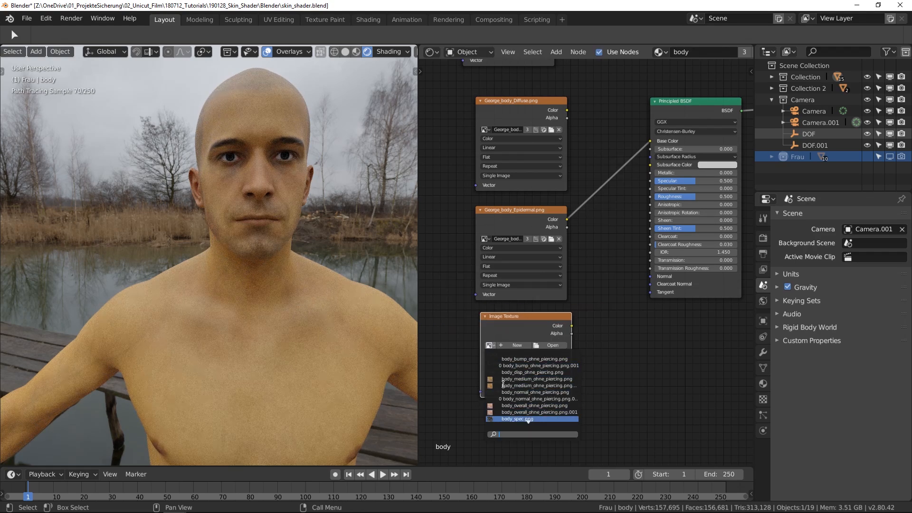
click(517, 419)
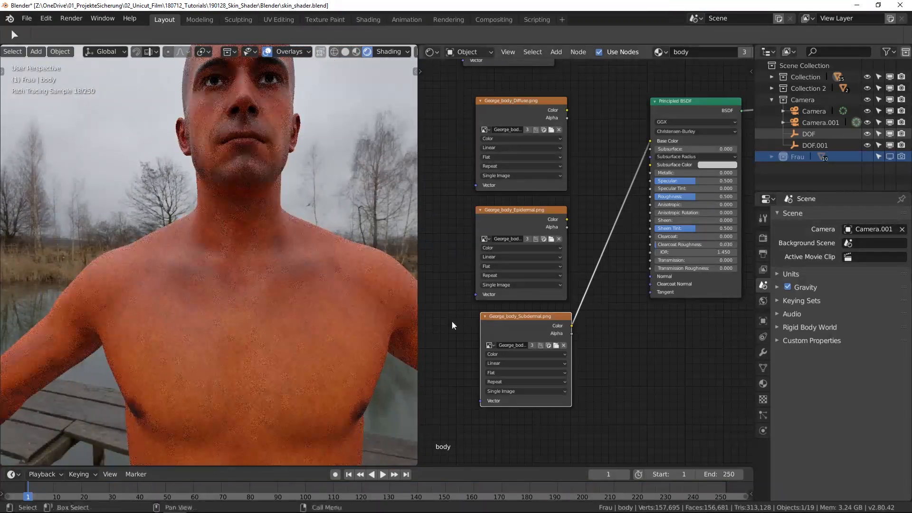
mouse_move(153, 503)
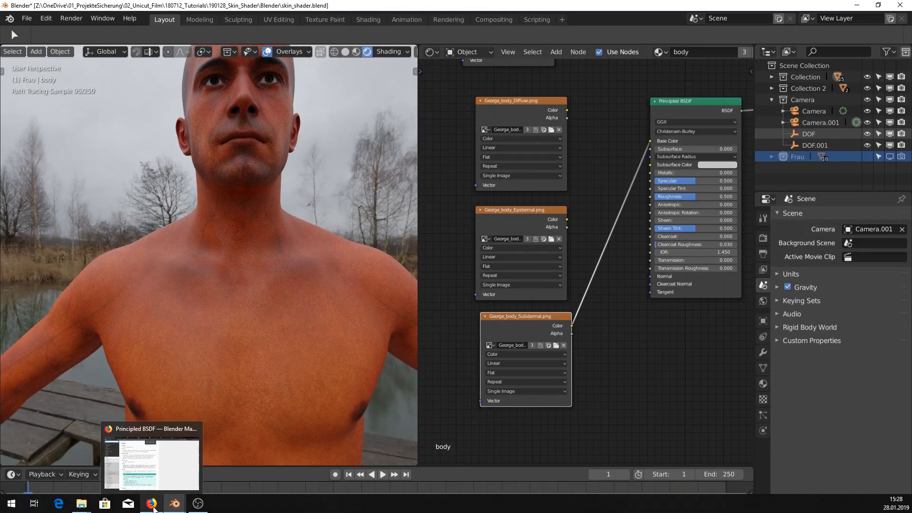
- Switch to Firefox's 'skin layers' image search and view the epidermis/dermis/subcutaneous diagram
click(150, 462)
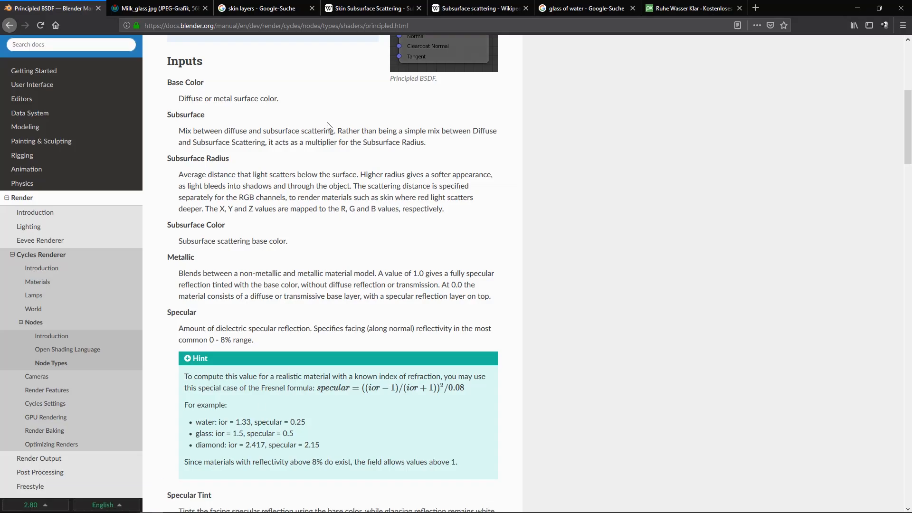
click(259, 8)
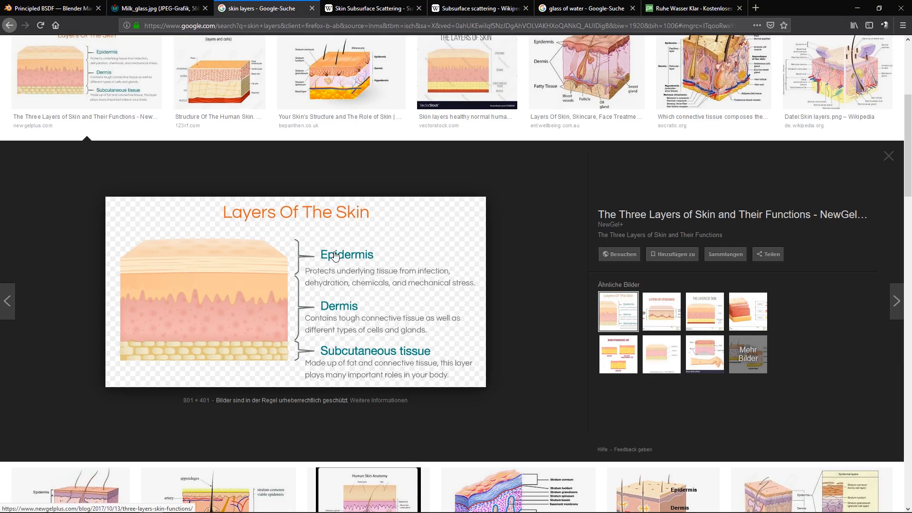
mouse_move(296, 262)
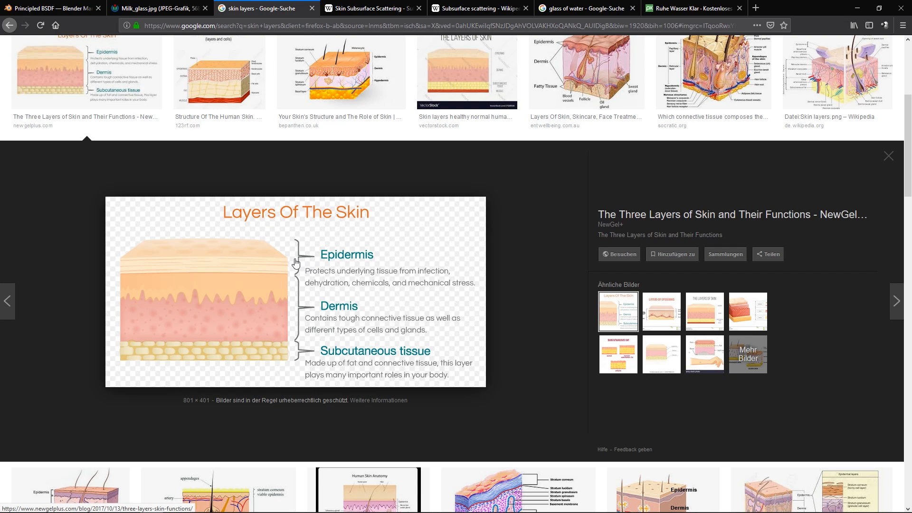
mouse_move(263, 249)
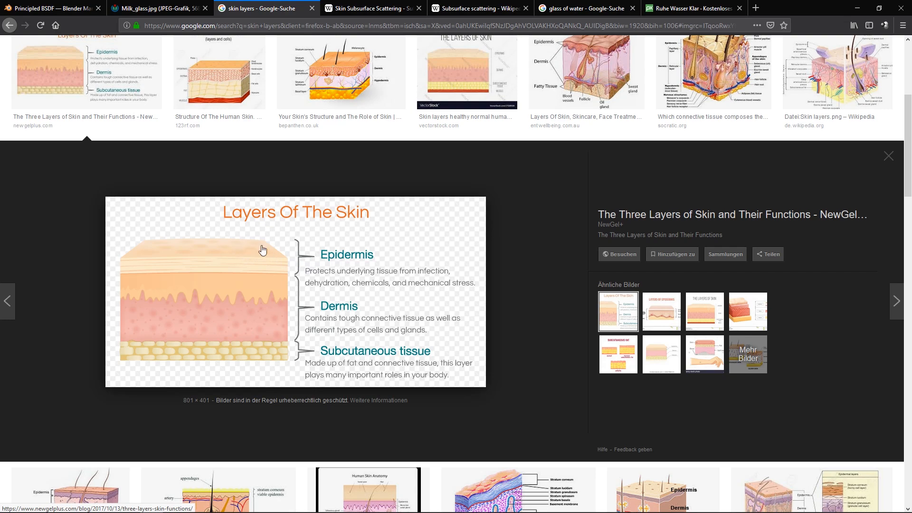
mouse_move(259, 265)
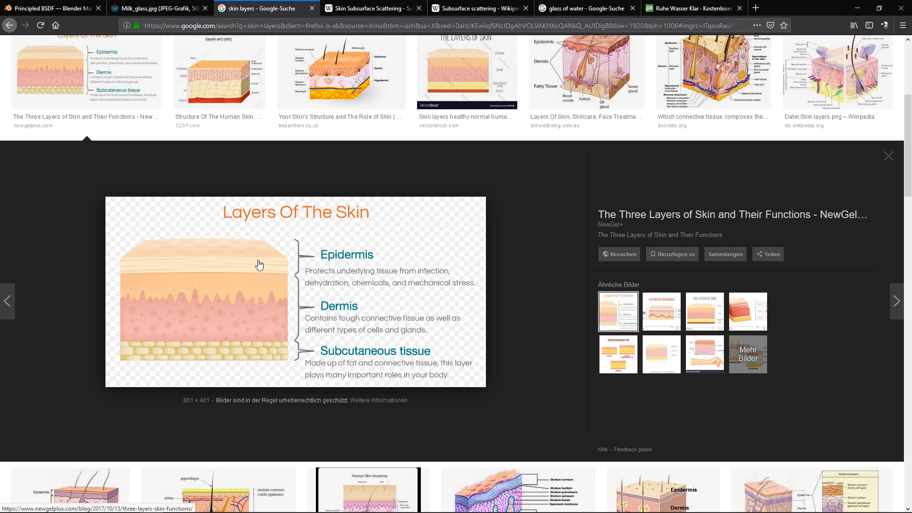
mouse_move(261, 259)
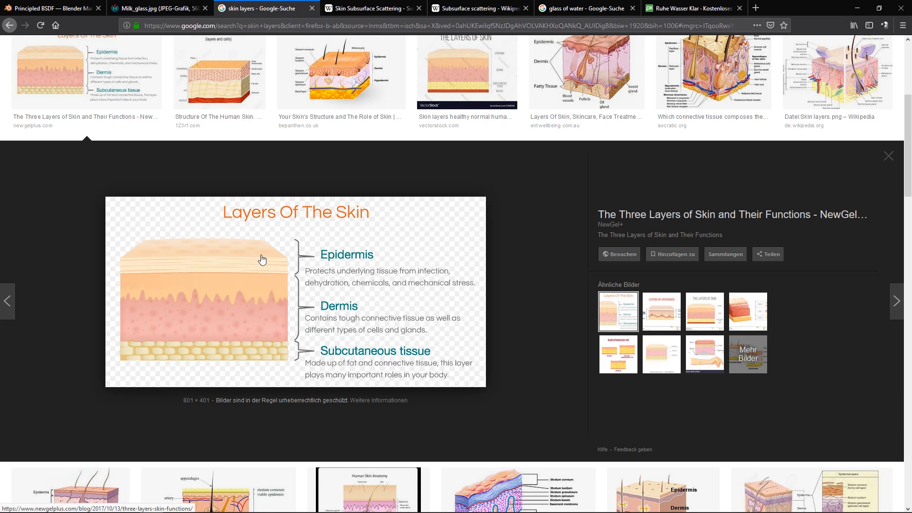
mouse_move(277, 290)
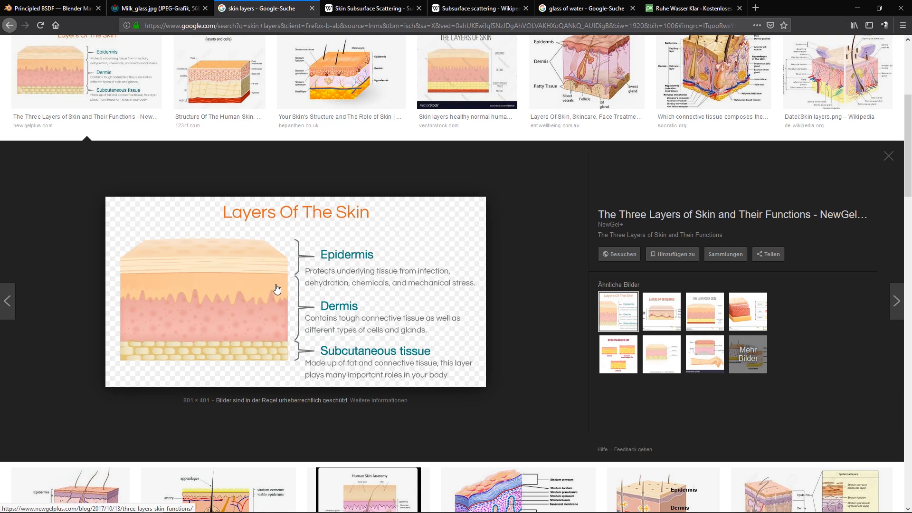
mouse_move(232, 286)
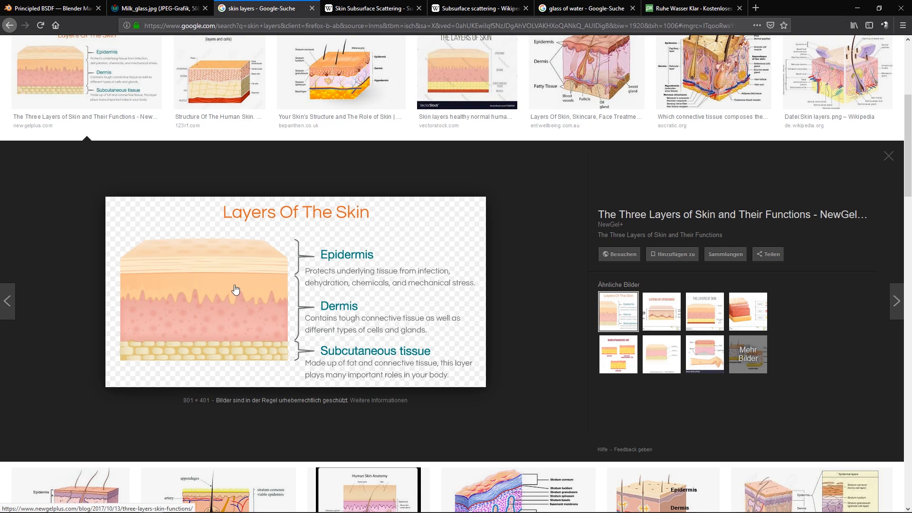
mouse_move(277, 305)
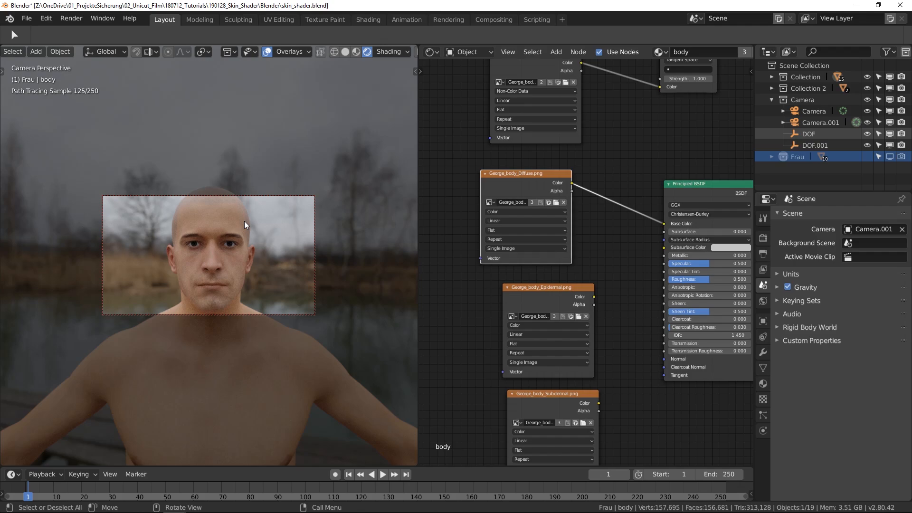
- Render the camera close-up of the bald head with F12 to check the skin shading
key(F12)
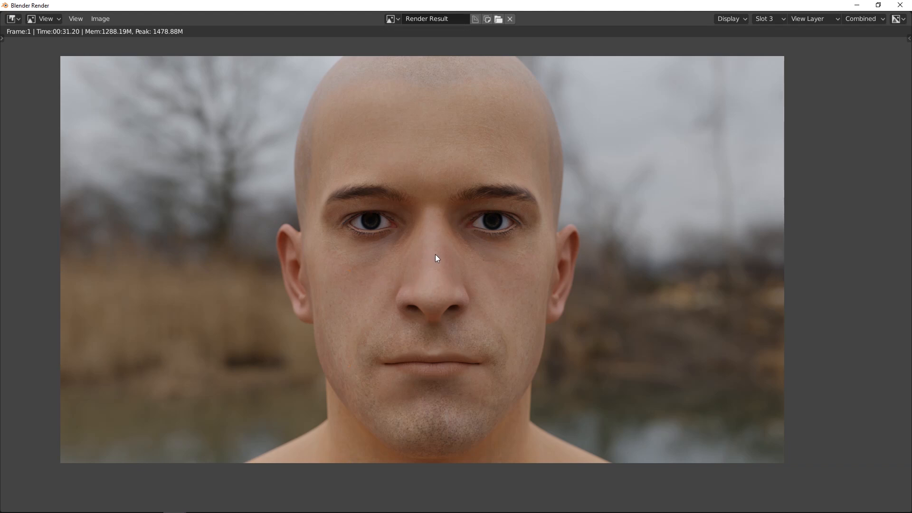
mouse_move(436, 251)
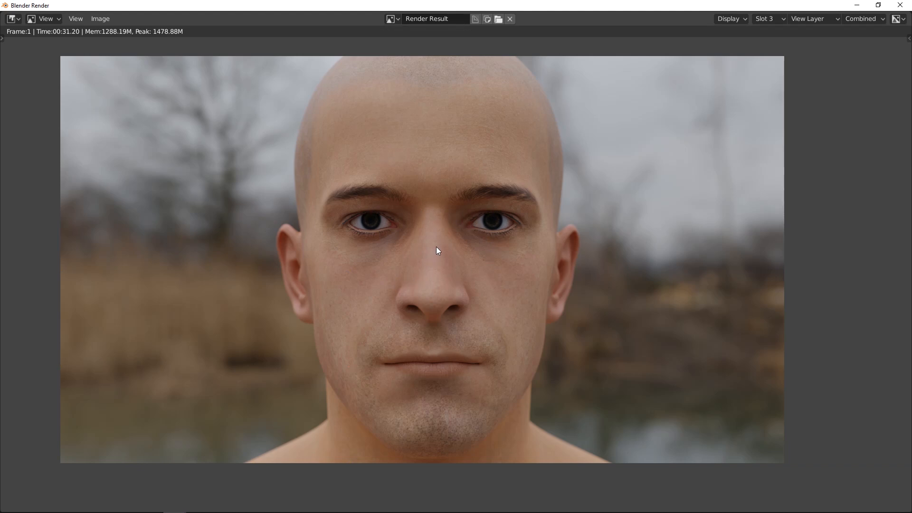
mouse_move(173, 503)
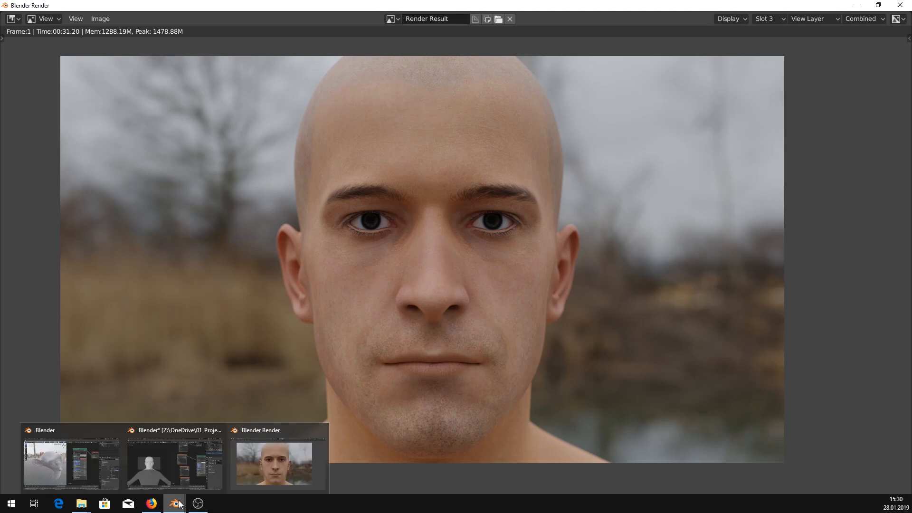
- Add a MixRGB node blending the diffuse and epidermal textures into the shader's Base Color
click(173, 463)
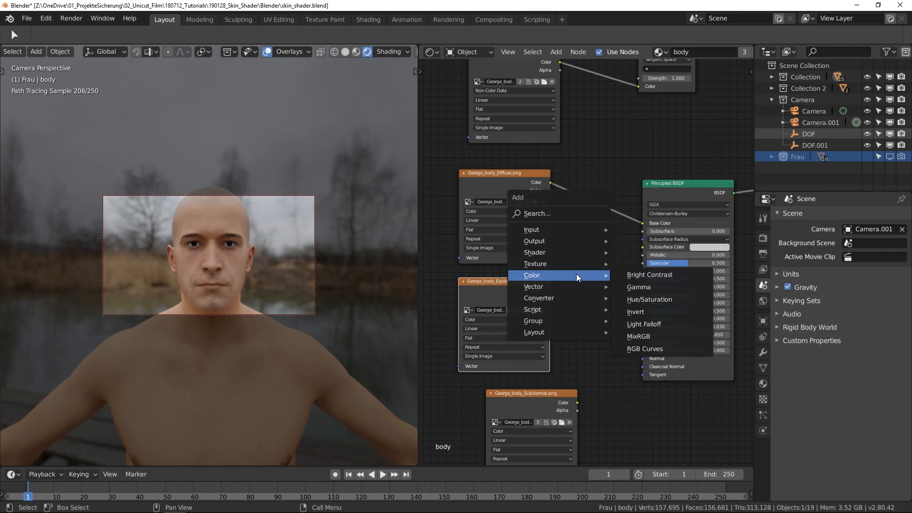
click(638, 337)
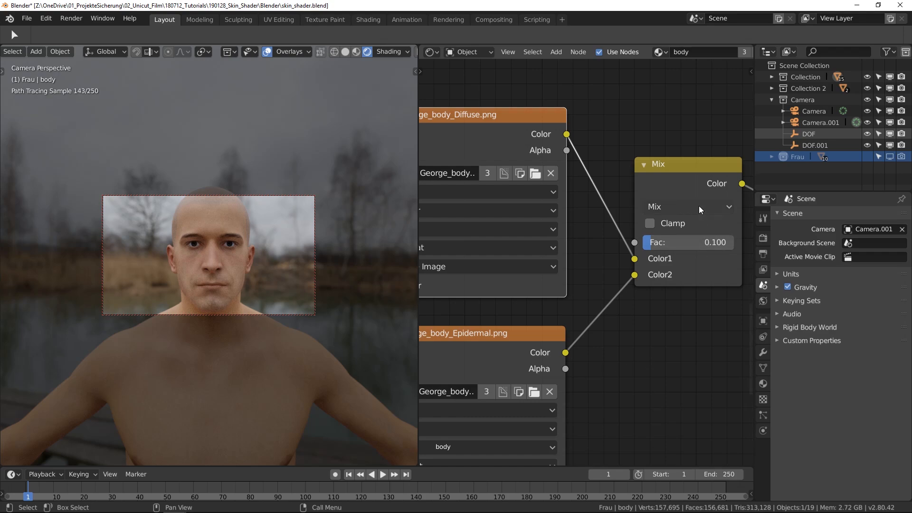
- Set the diffuse/epidermal Mix node to Overlay blend with factor 0.3
click(687, 206)
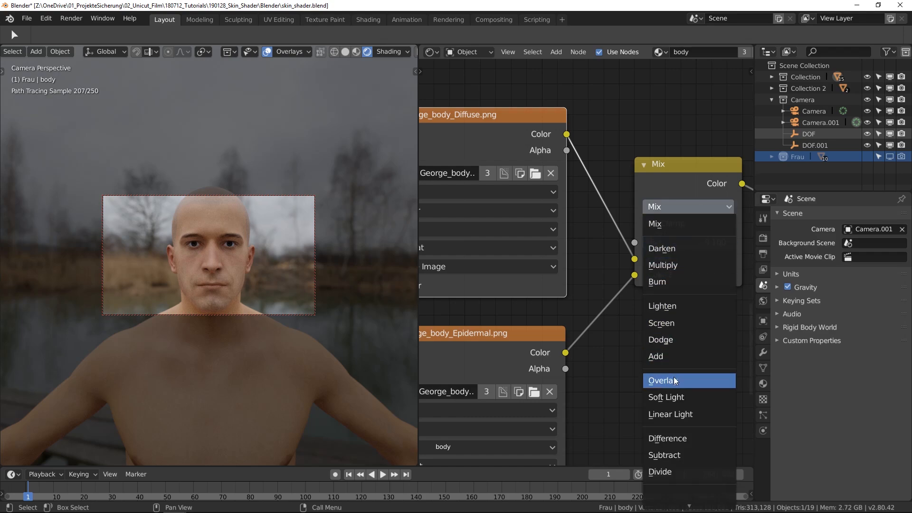
click(663, 381)
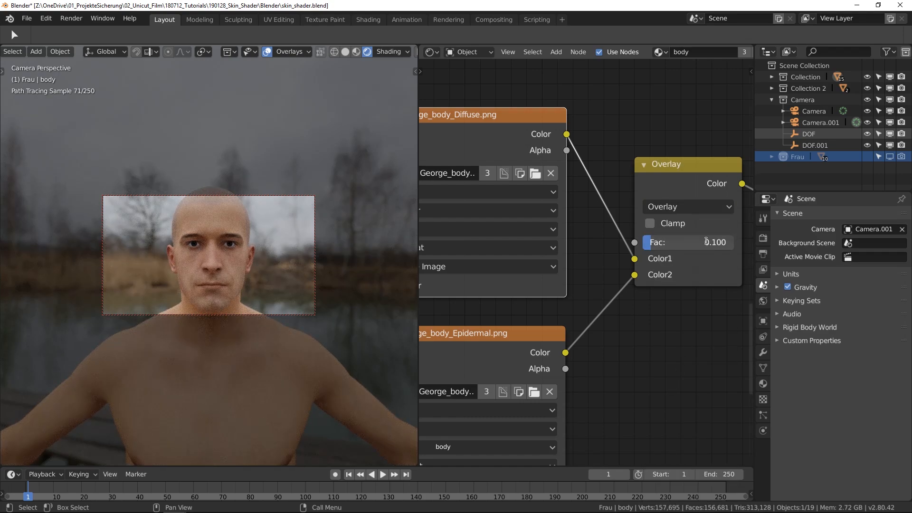
click(688, 242)
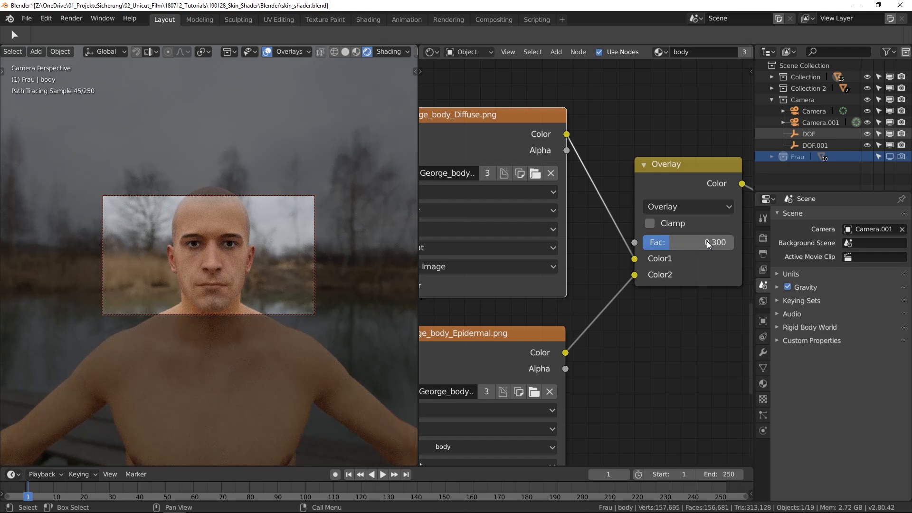
double_click(689, 242)
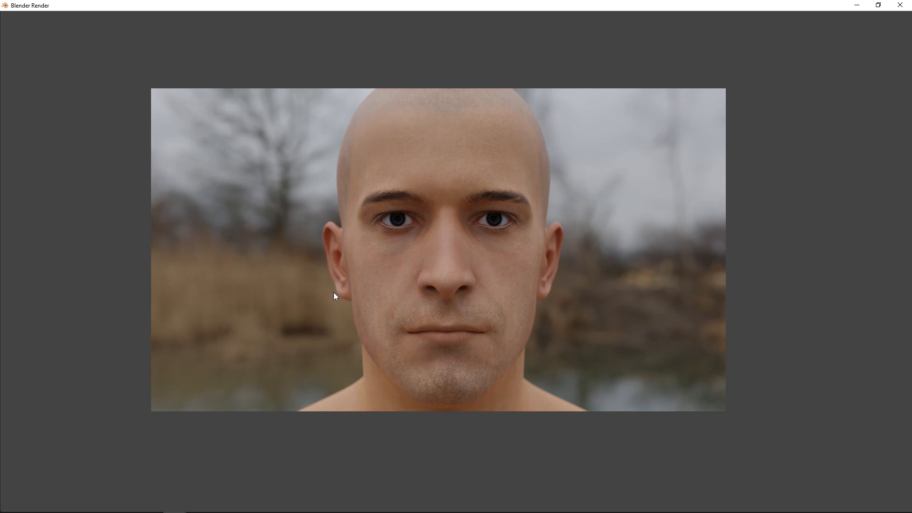
mouse_move(407, 218)
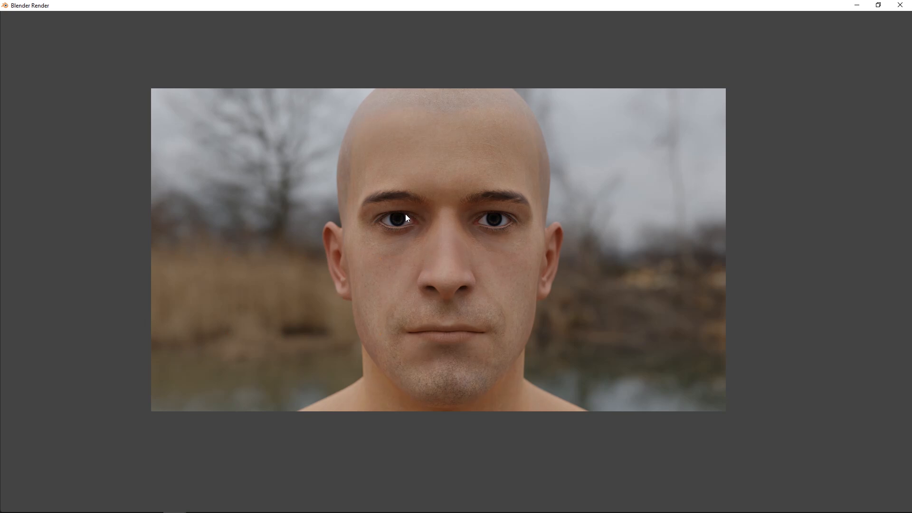
mouse_move(390, 254)
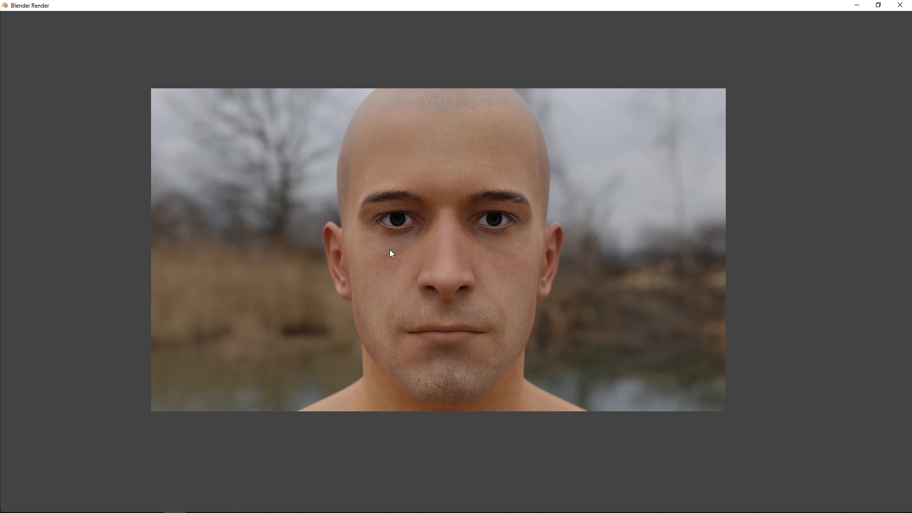
mouse_move(405, 260)
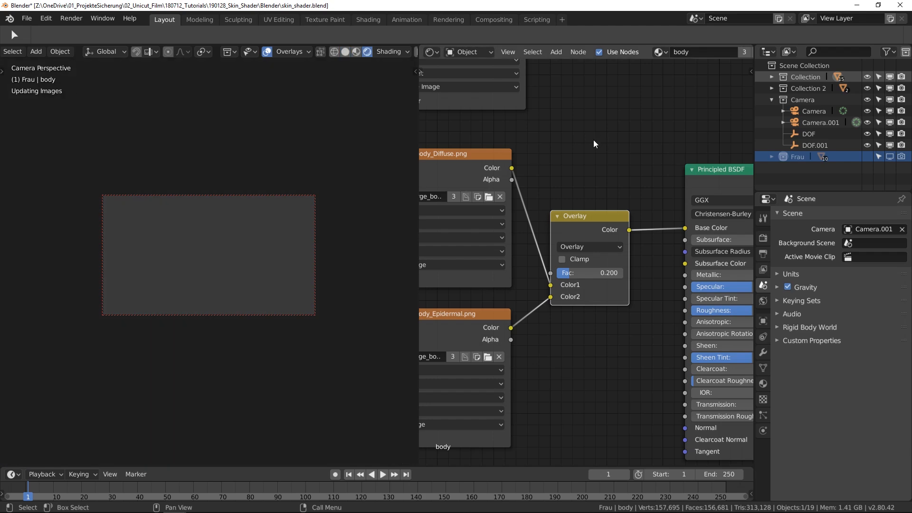
mouse_move(591, 140)
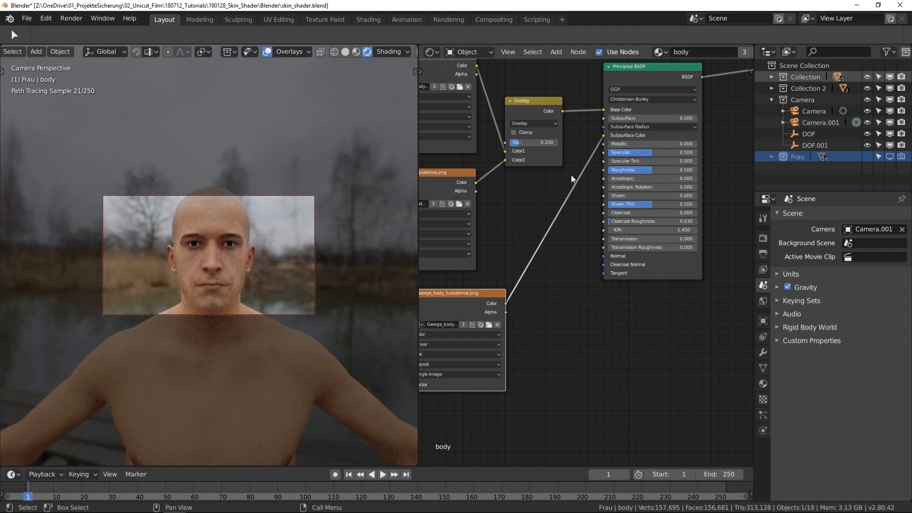
- Feed the subdermal texture into Subsurface Color and set Subsurface to 0.1 on the Principled BSDF
click(651, 127)
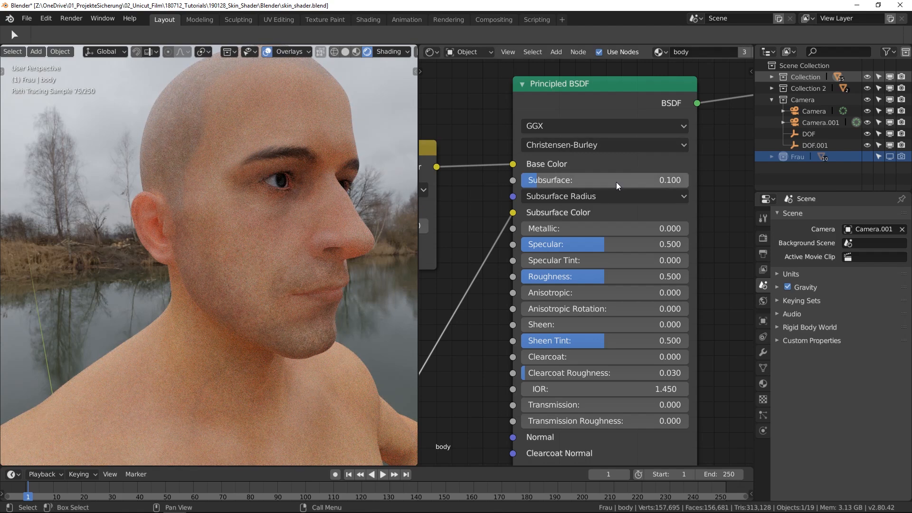
- Lower the Principled BSDF Subsurface value from 0.1 to 0.05
double_click(604, 179)
text(0.050)
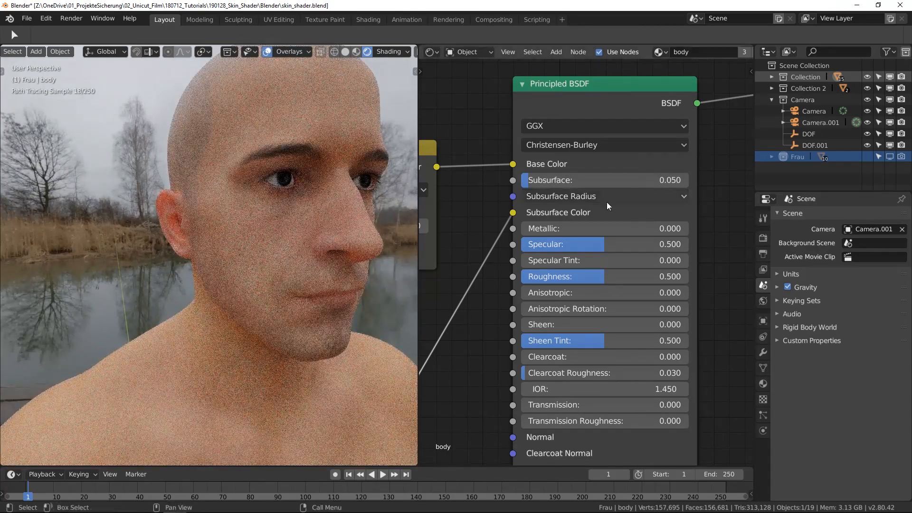
mouse_move(608, 204)
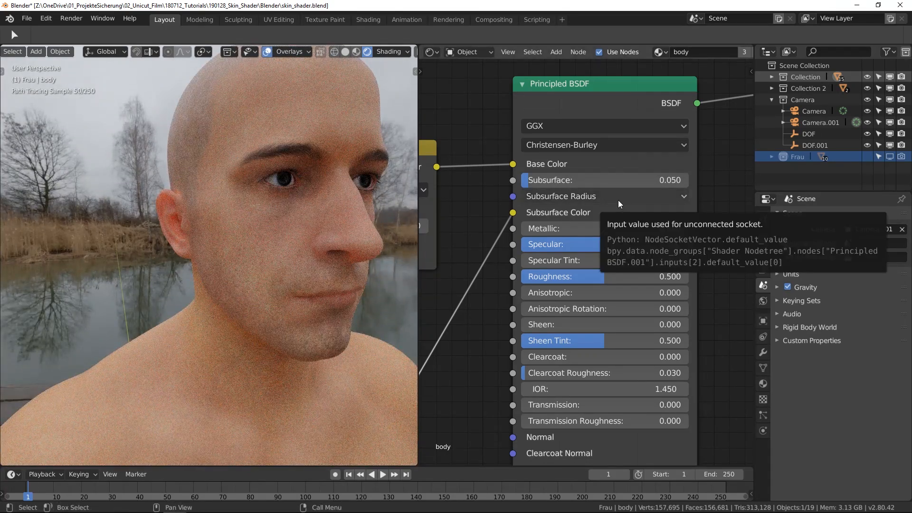
mouse_move(607, 198)
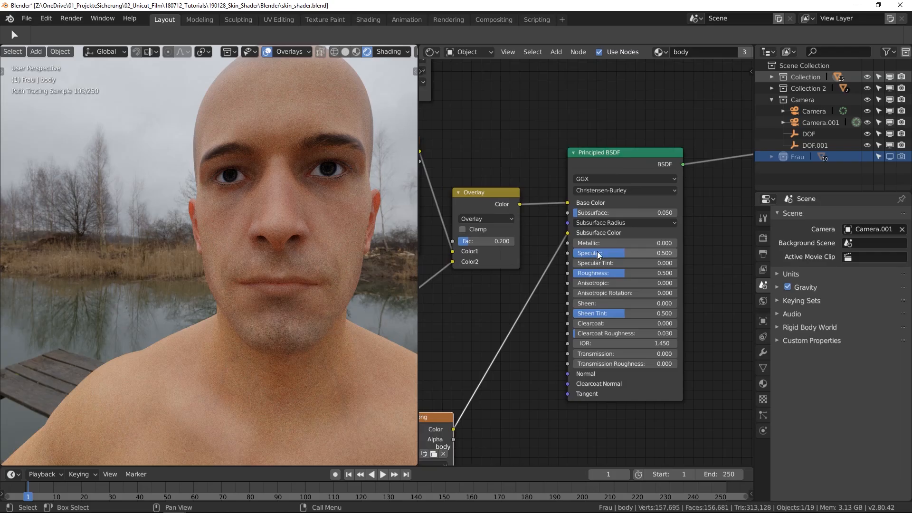
mouse_move(599, 252)
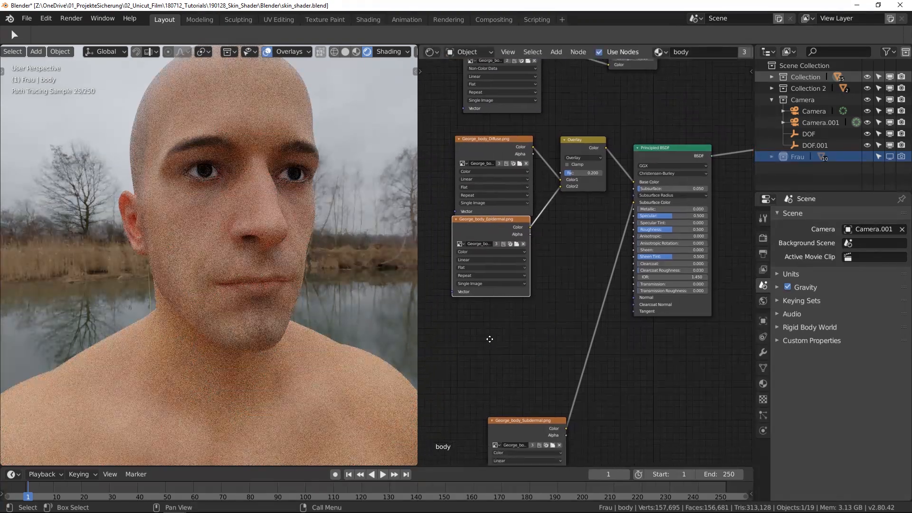
- Add an Image Texture node with George_body_SpecularWeight.png set to Non-Color Data
click(555, 52)
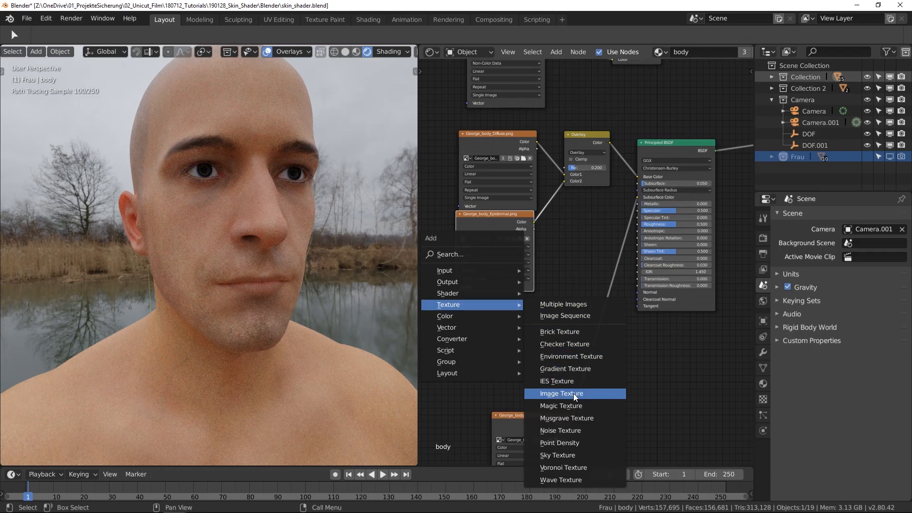
click(560, 393)
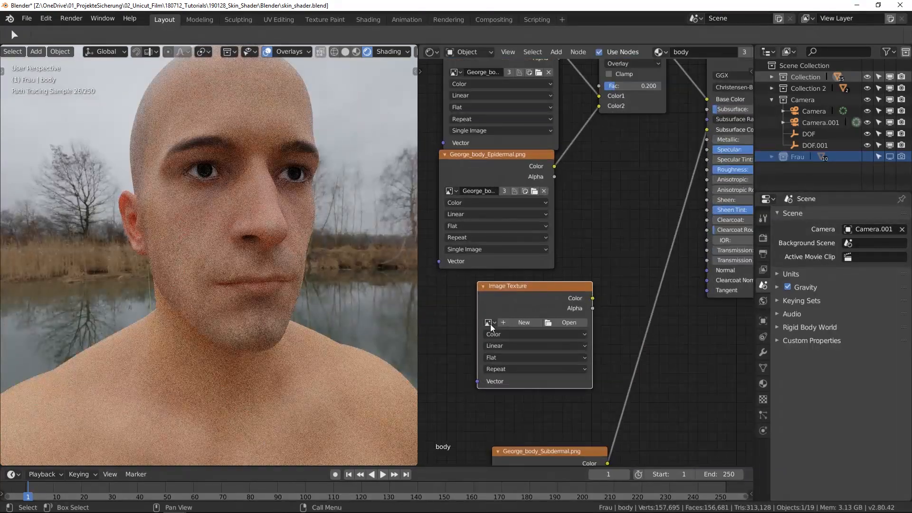
click(489, 322)
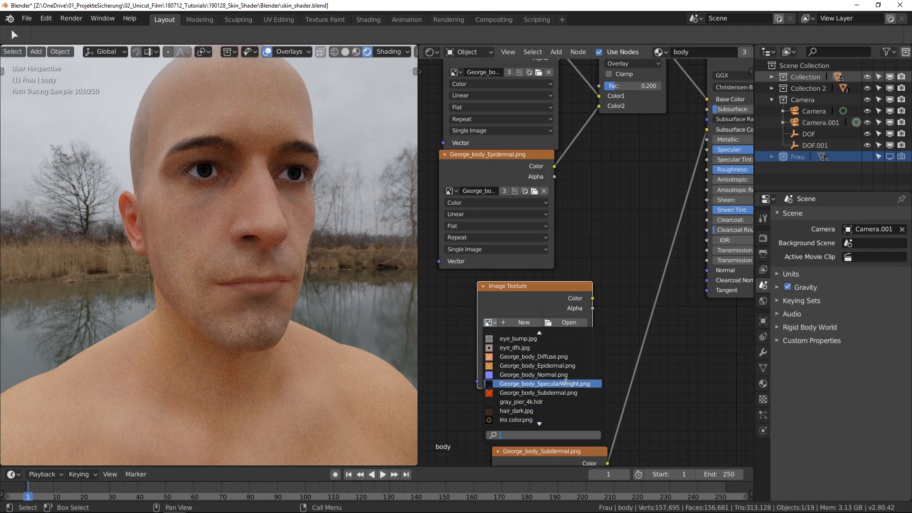
click(545, 383)
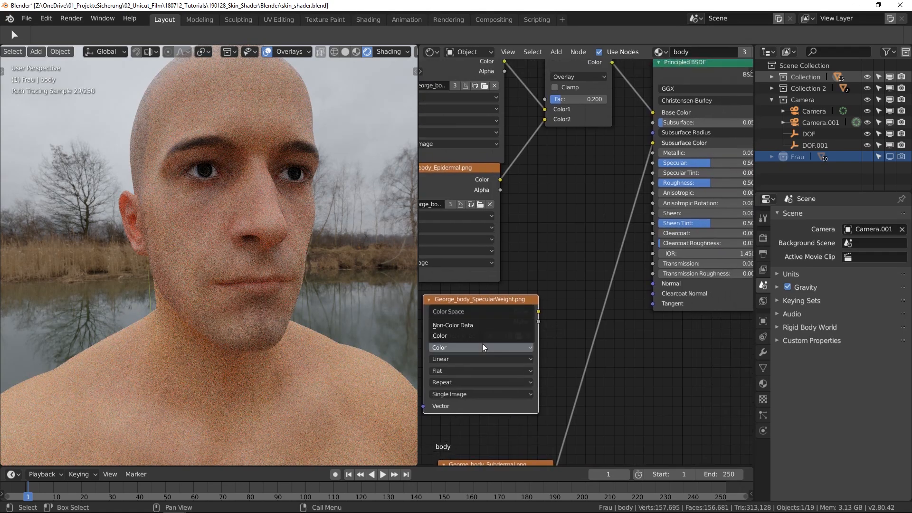
click(453, 324)
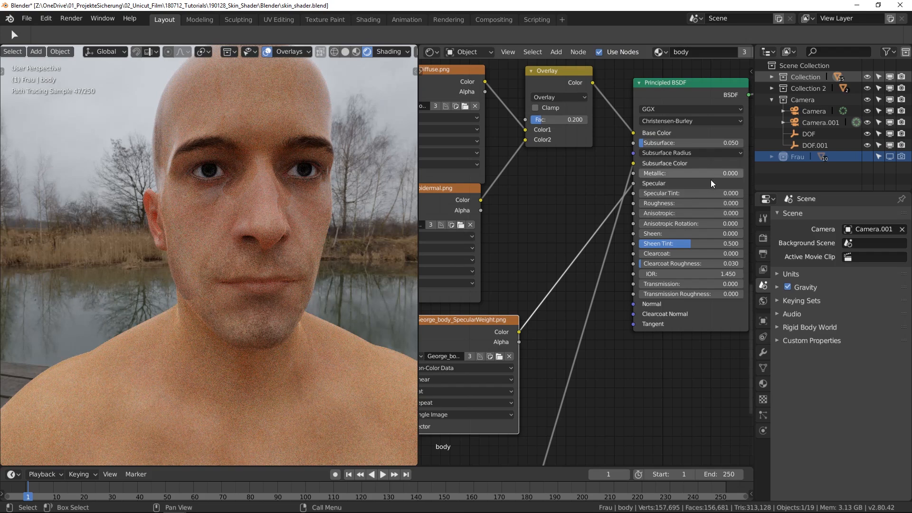
- Set the Principled BSDF Roughness to 0.3
click(689, 203)
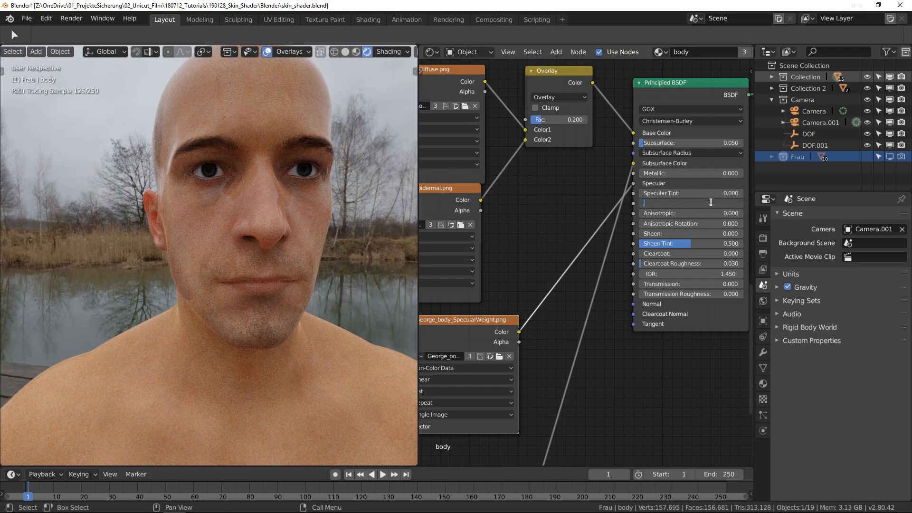
click(689, 203)
text(0.300)
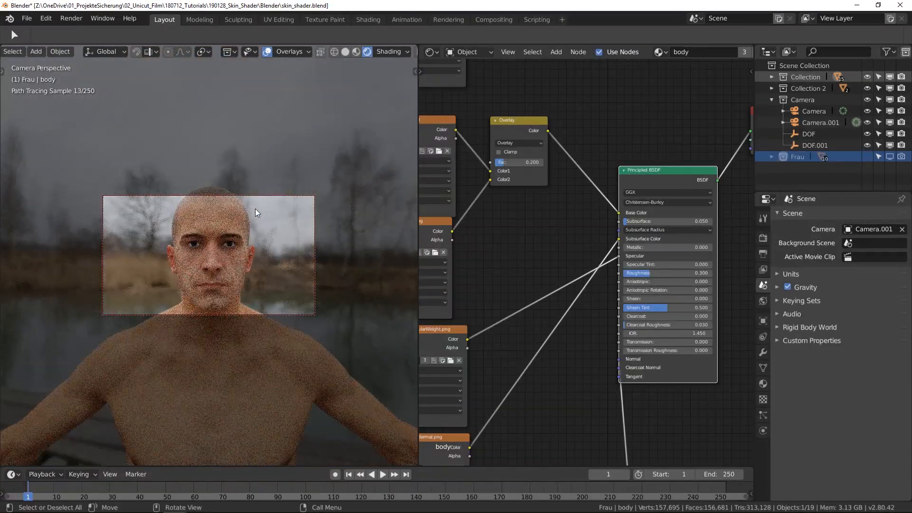
mouse_move(173, 503)
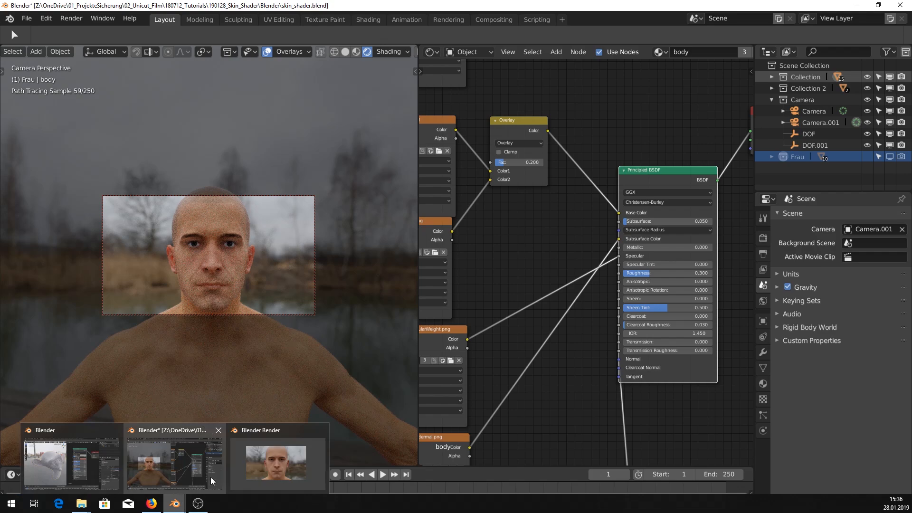
- Bring the render window forward and flip to the earlier stored render slot for comparison
click(278, 463)
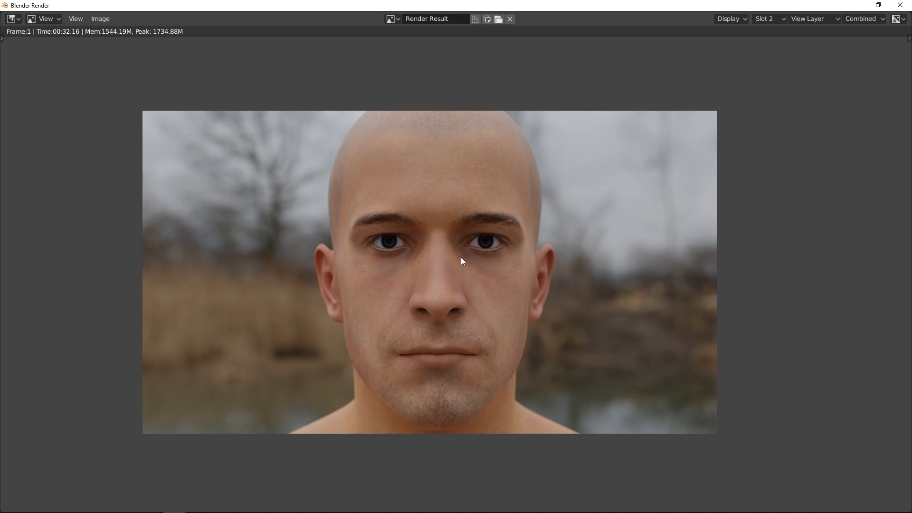
click(764, 18)
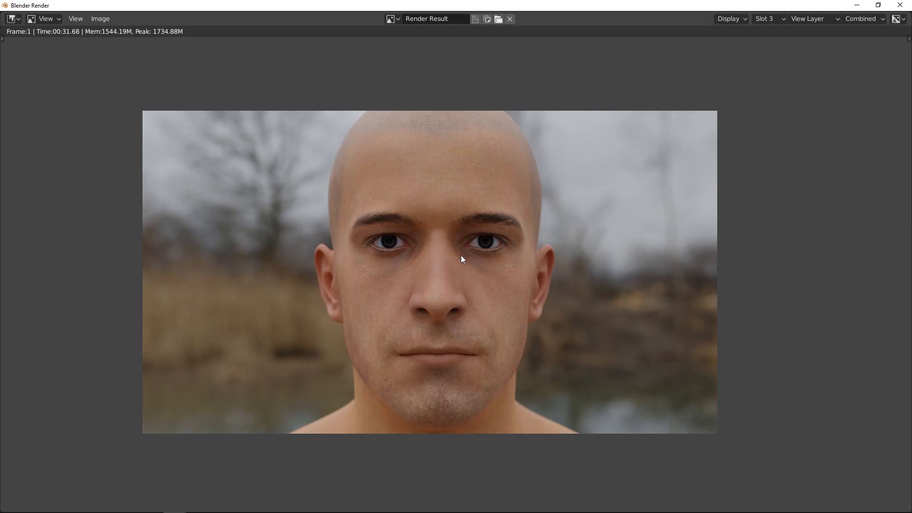
key(F11)
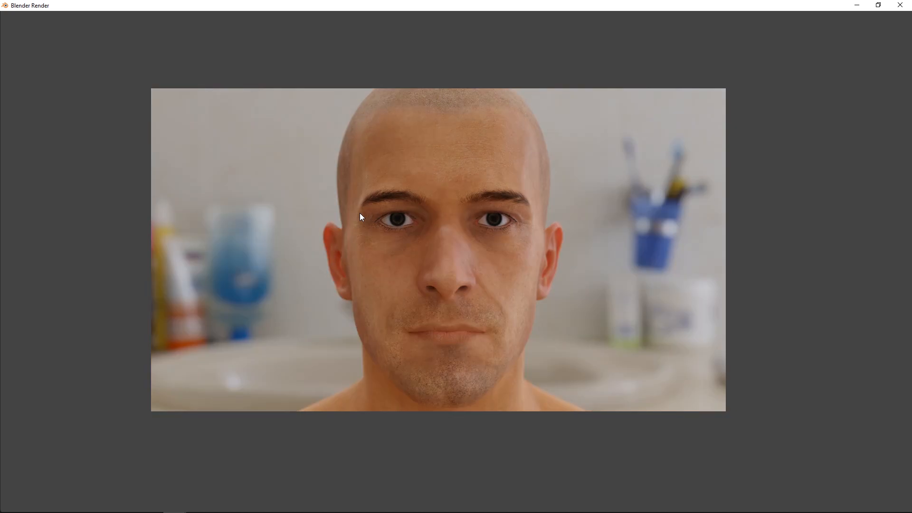
mouse_move(564, 218)
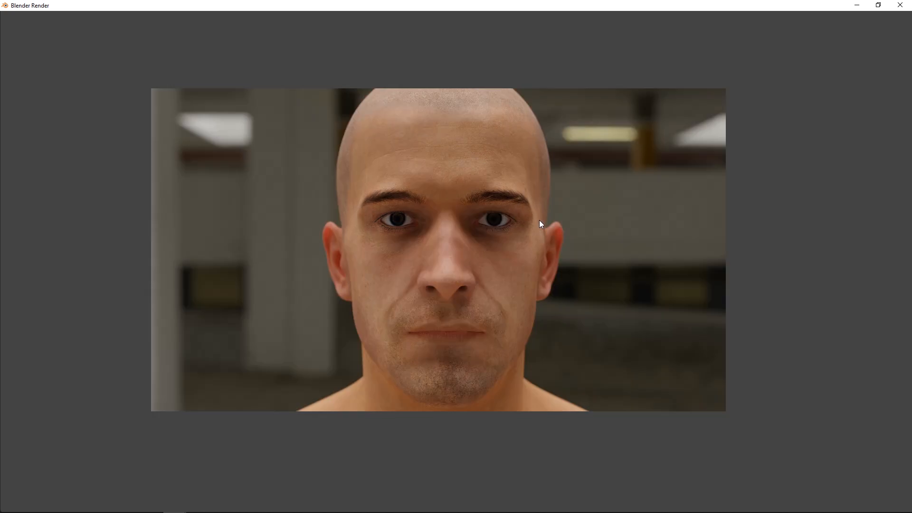
mouse_move(489, 287)
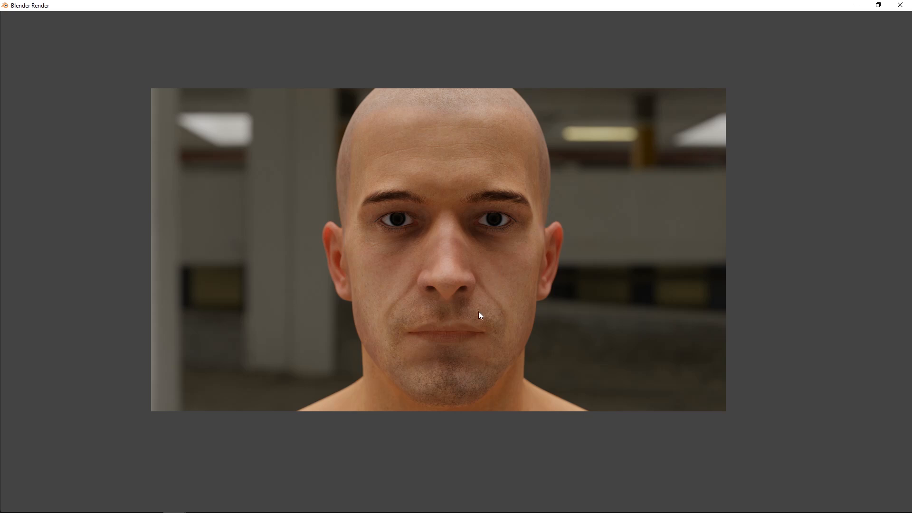
- Zoom into the face in the render view under the indoor hall HDRI
scroll(up, 3)
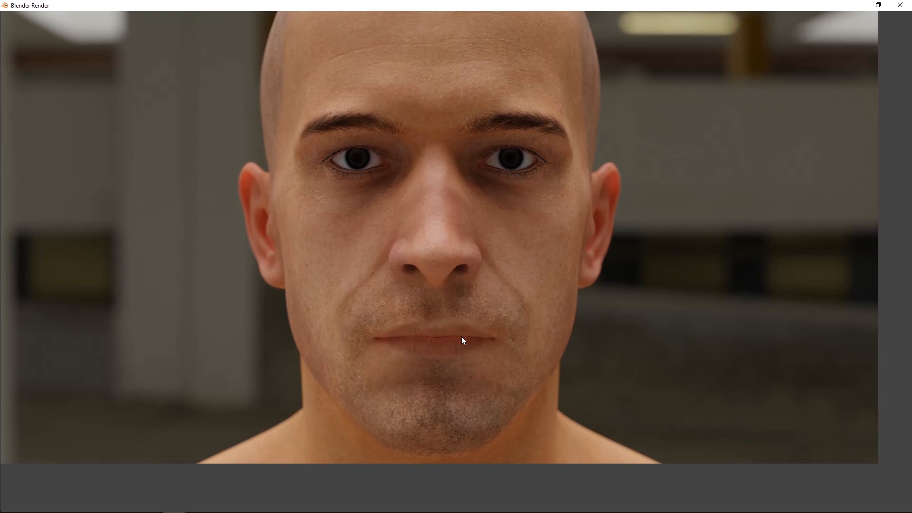
mouse_move(451, 339)
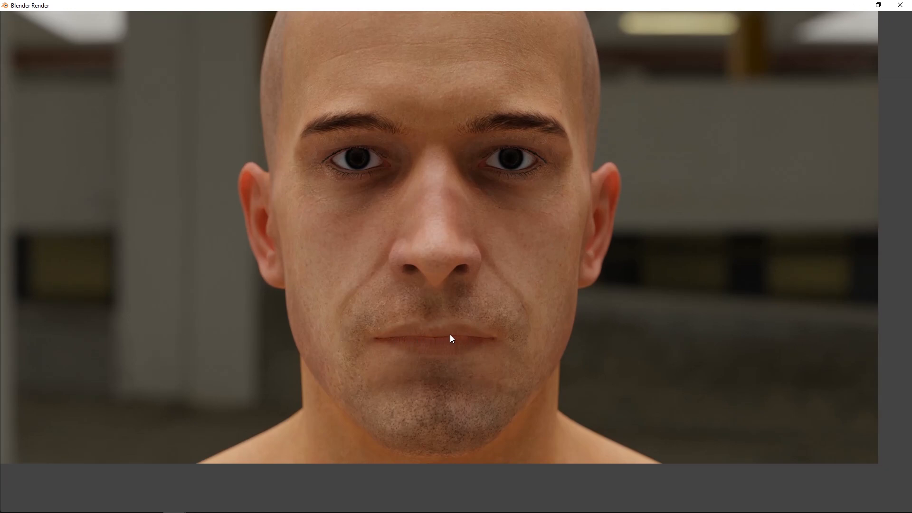
mouse_move(408, 331)
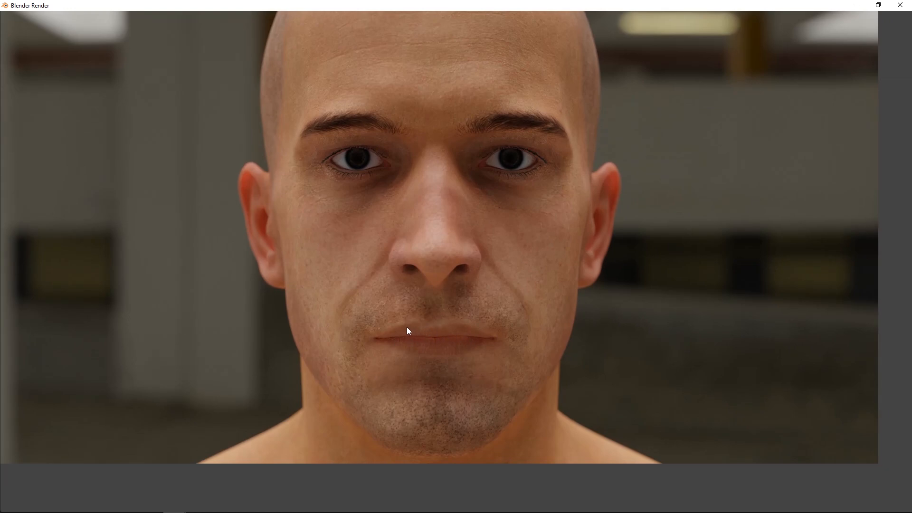
mouse_move(459, 352)
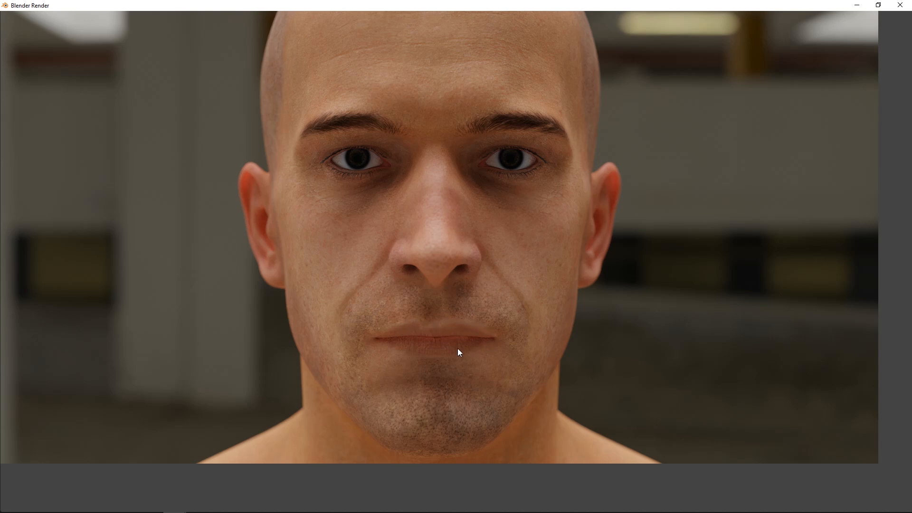
mouse_move(473, 344)
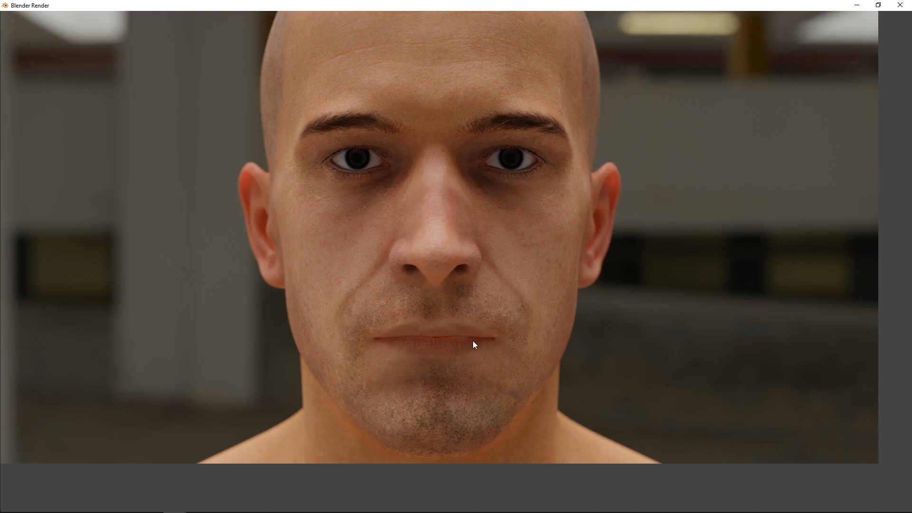
mouse_move(431, 336)
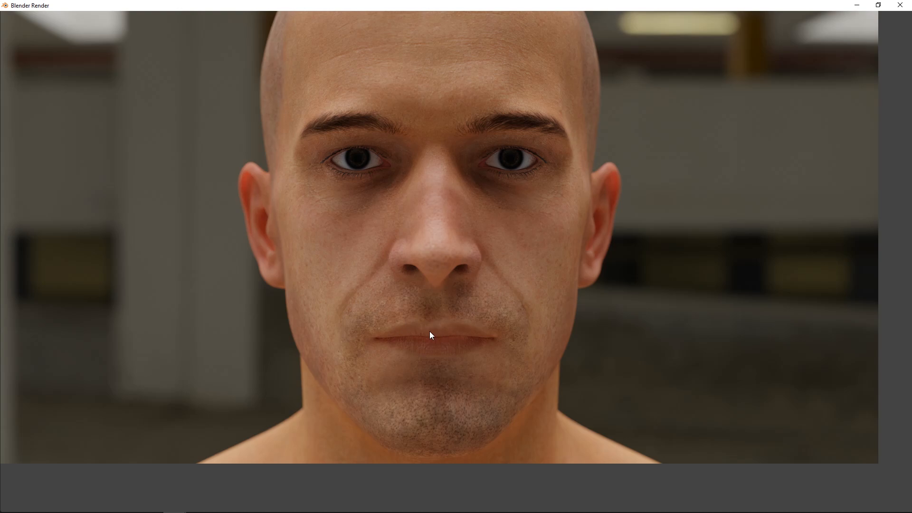